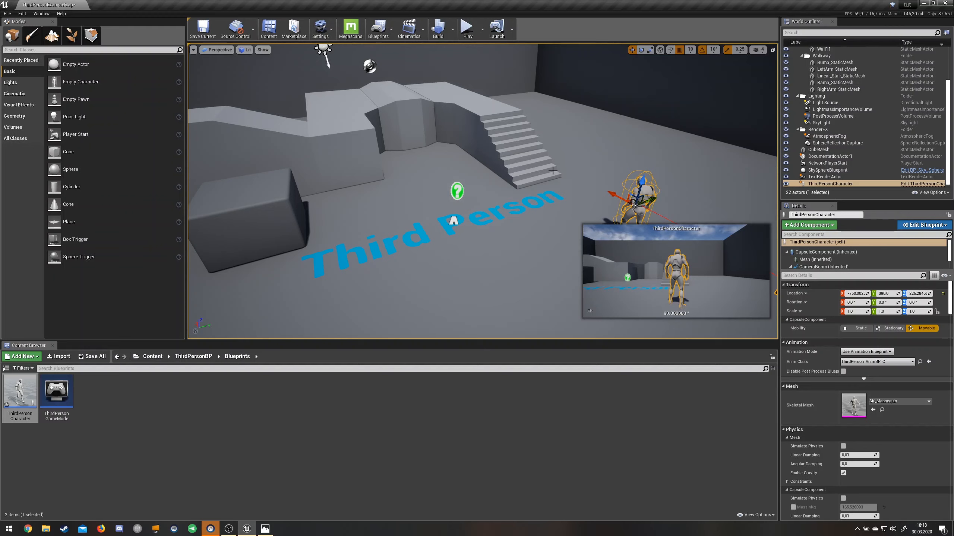
pyautogui.moveTo(506, 205)
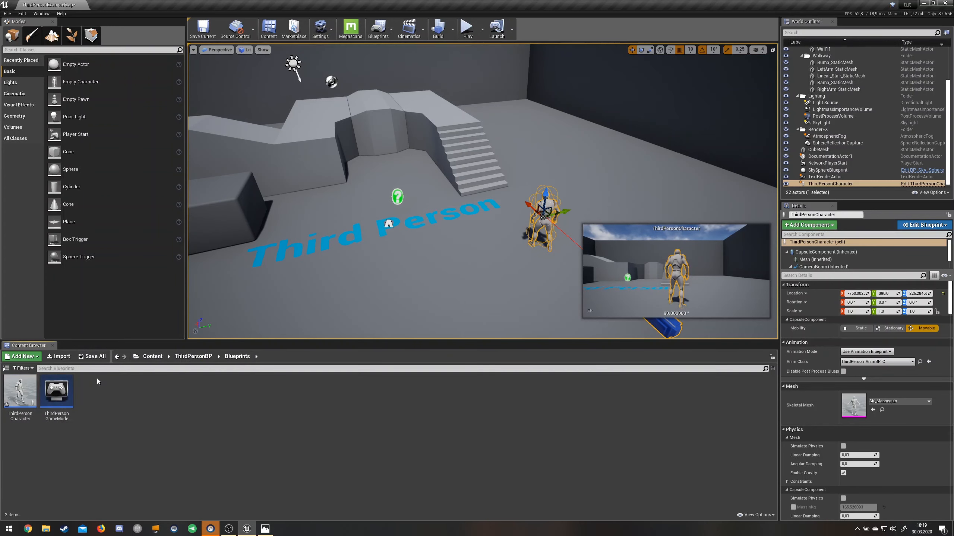
# Open the ThirdPersonCharacter blueprint and add a Physical Animation component to it
pyautogui.click(20, 392)
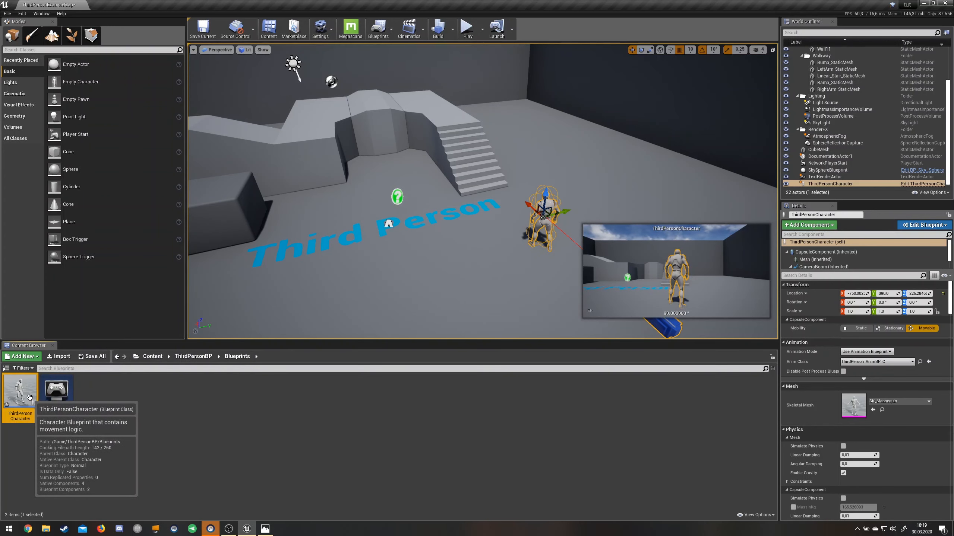
pyautogui.doubleClick(20, 393)
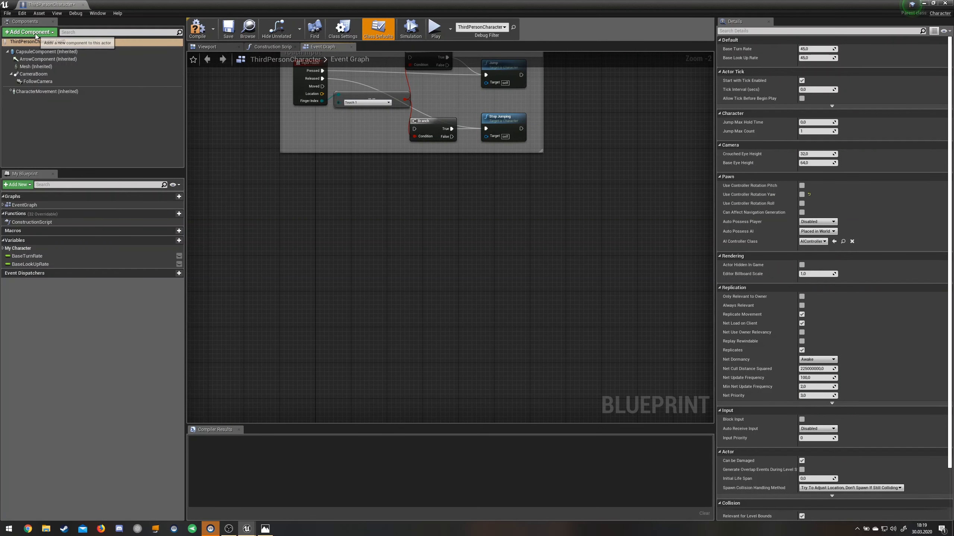
pyautogui.click(28, 32)
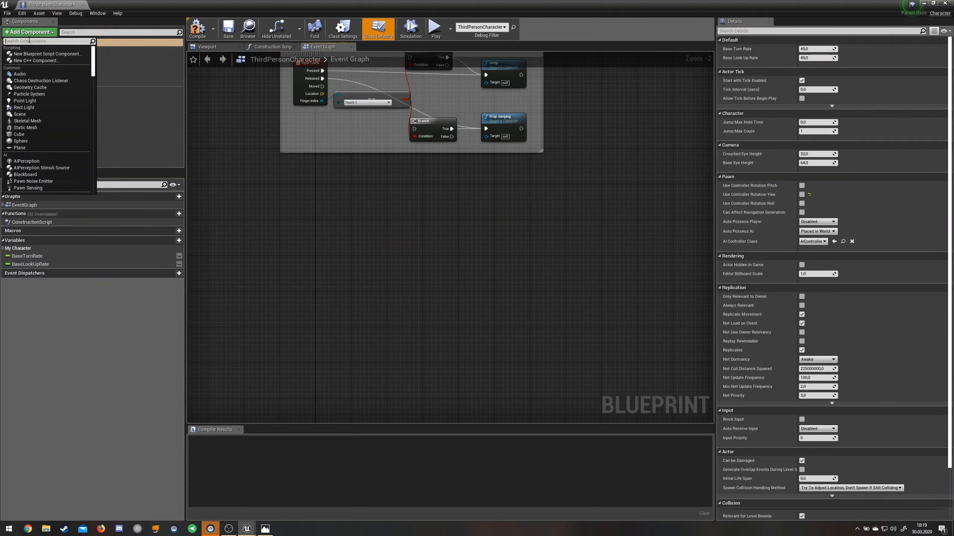
pyautogui.write('phys')
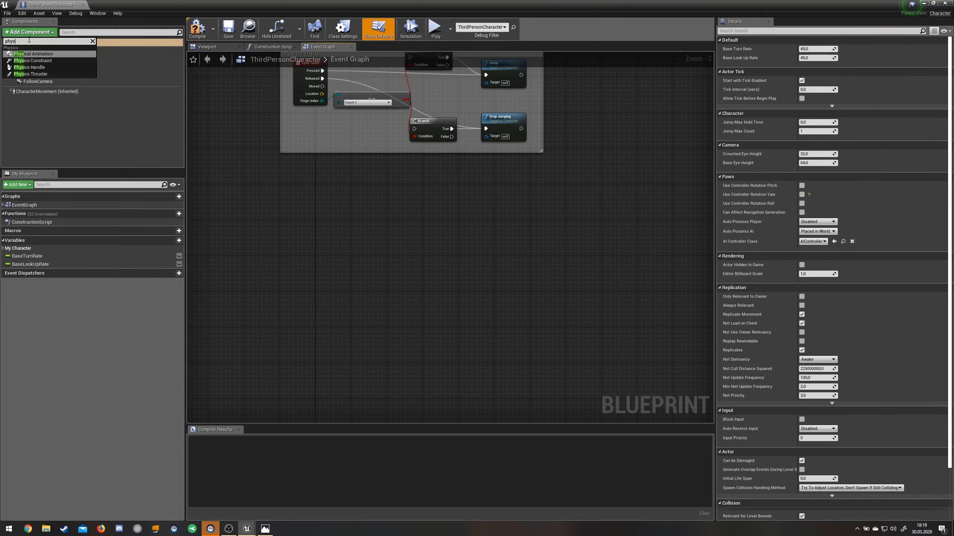
pyautogui.click(33, 54)
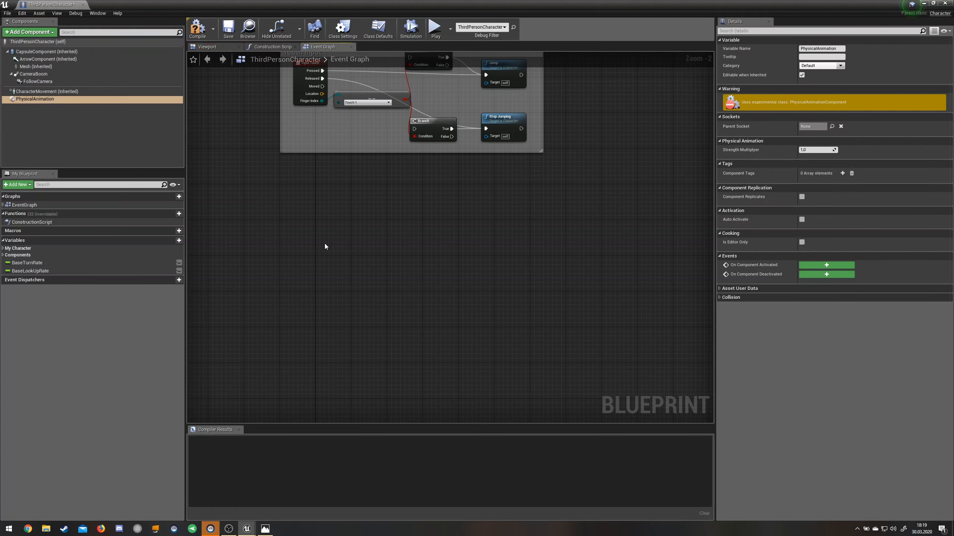
pyautogui.moveTo(219, 196)
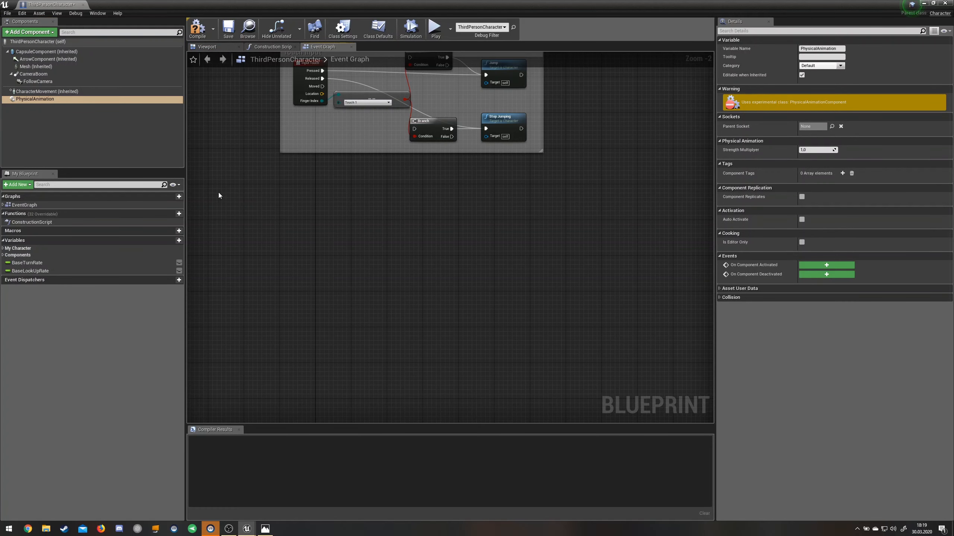
# Add Event BeginPlay and wire it to a Set Skeletal Mesh Component node
pyautogui.rightClick(219, 195)
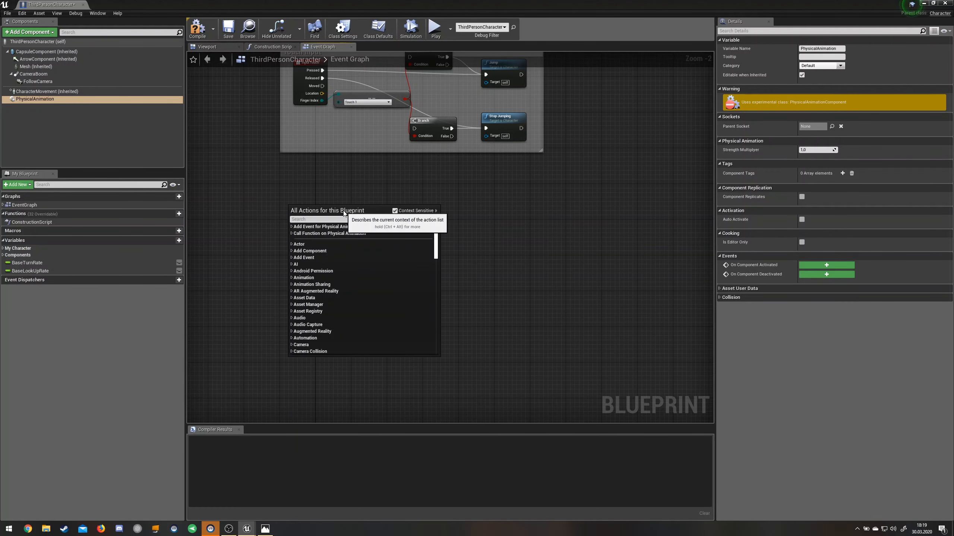
pyautogui.write('begin')
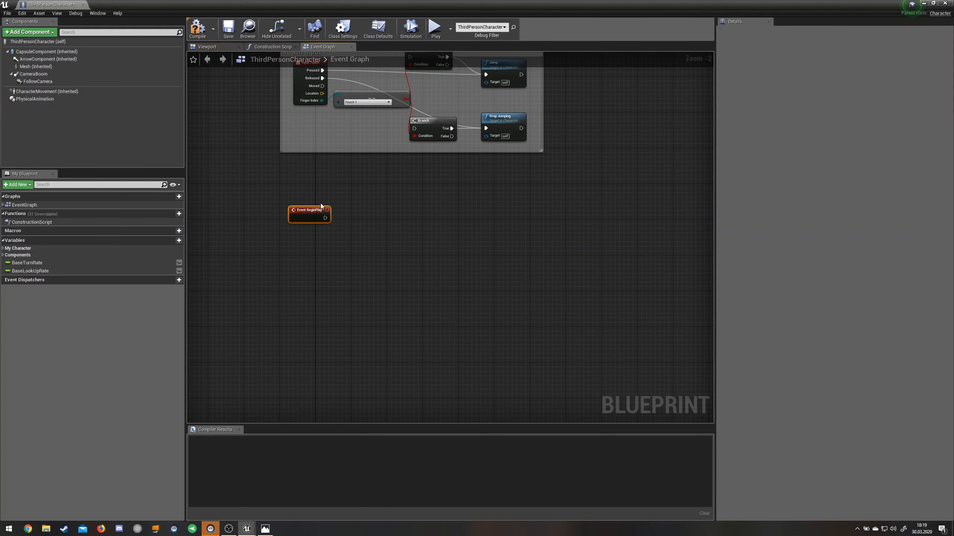
pyautogui.moveTo(327, 209); pyautogui.dragTo(385, 216)
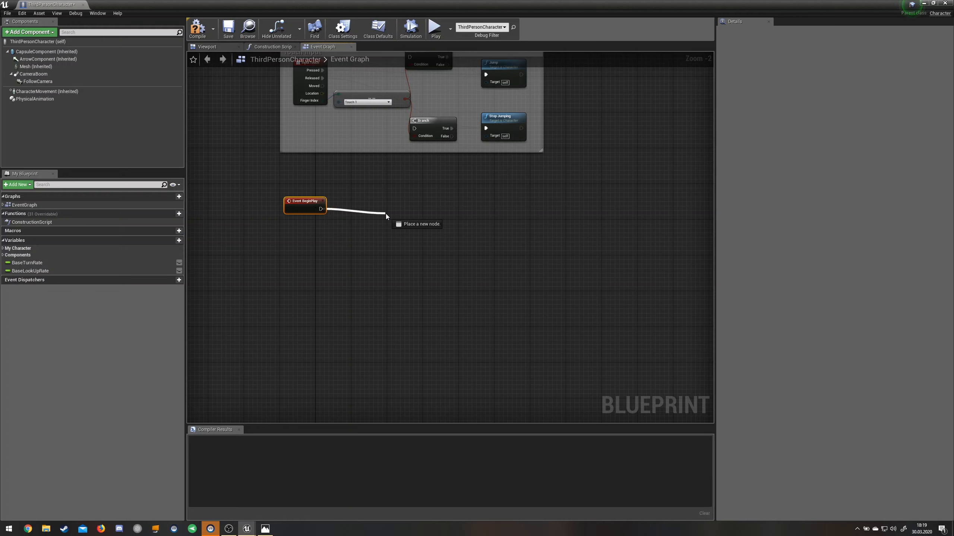
pyautogui.click(386, 216)
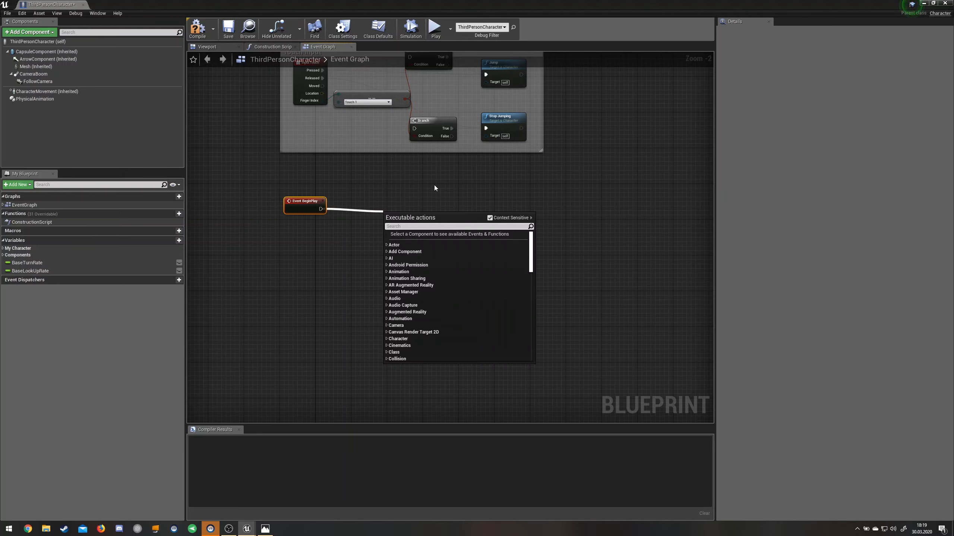
pyautogui.write('se')
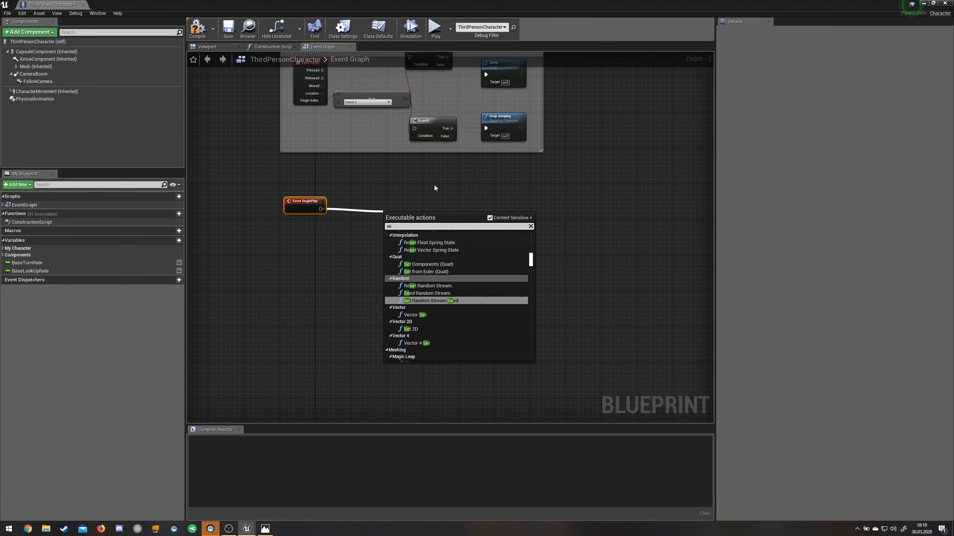
pyautogui.write('set skeletal mesh comp')
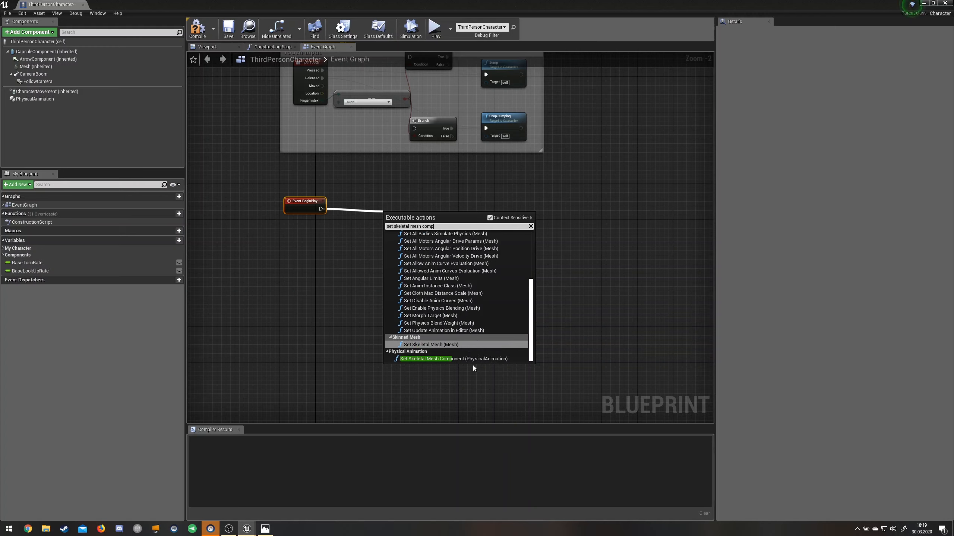
pyautogui.click(425, 359)
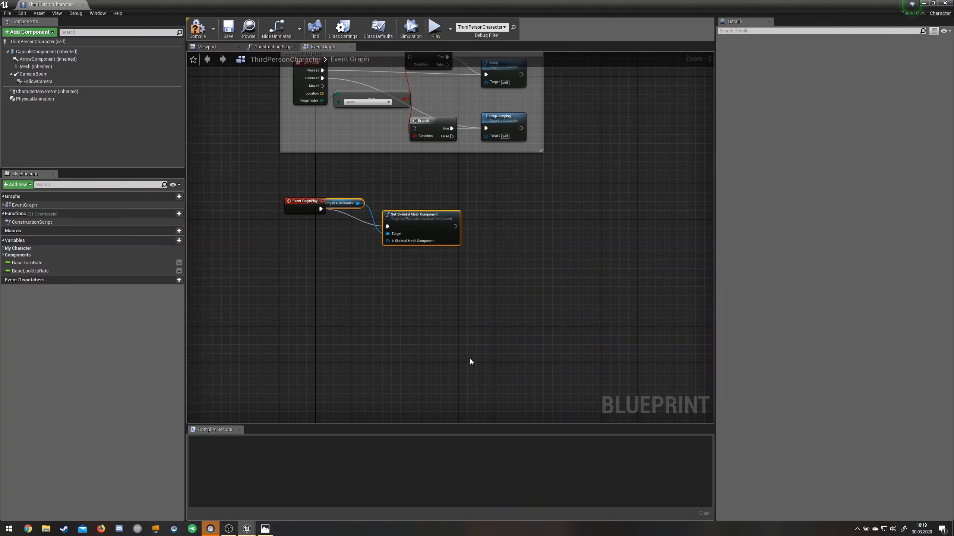
# Position the PhysicalAnimation reference and place a Mesh reference node beside it
pyautogui.moveTo(342, 203); pyautogui.dragTo(339, 185)
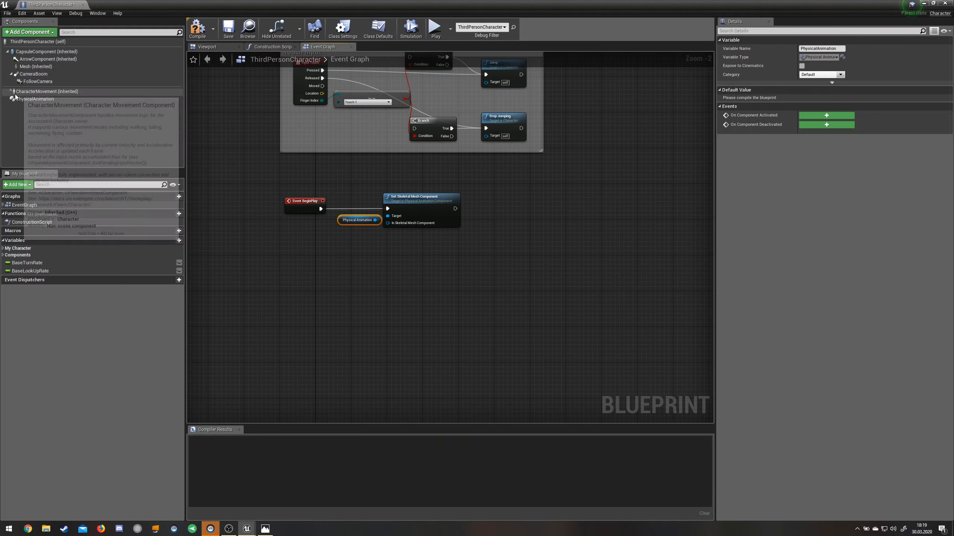
pyautogui.moveTo(355, 227)
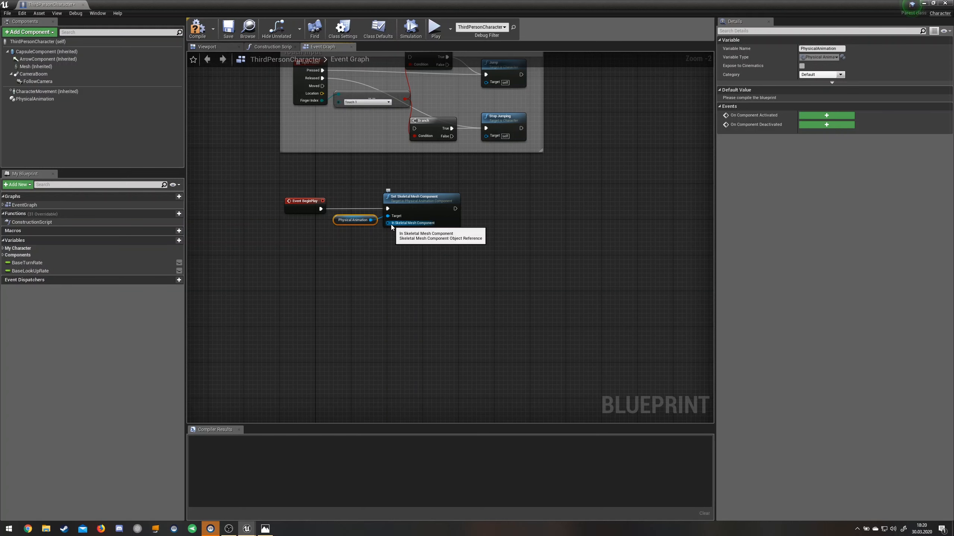
pyautogui.click(36, 66)
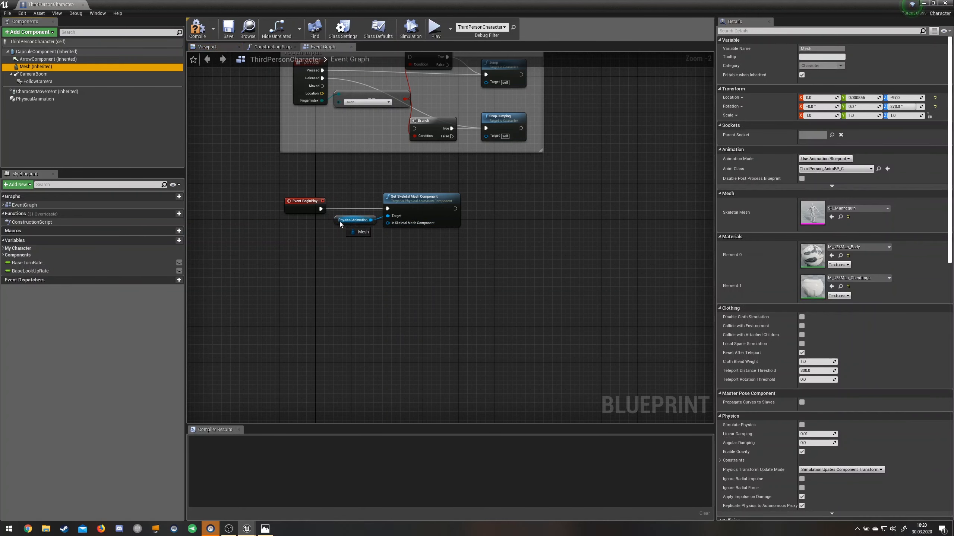
pyautogui.click(358, 232)
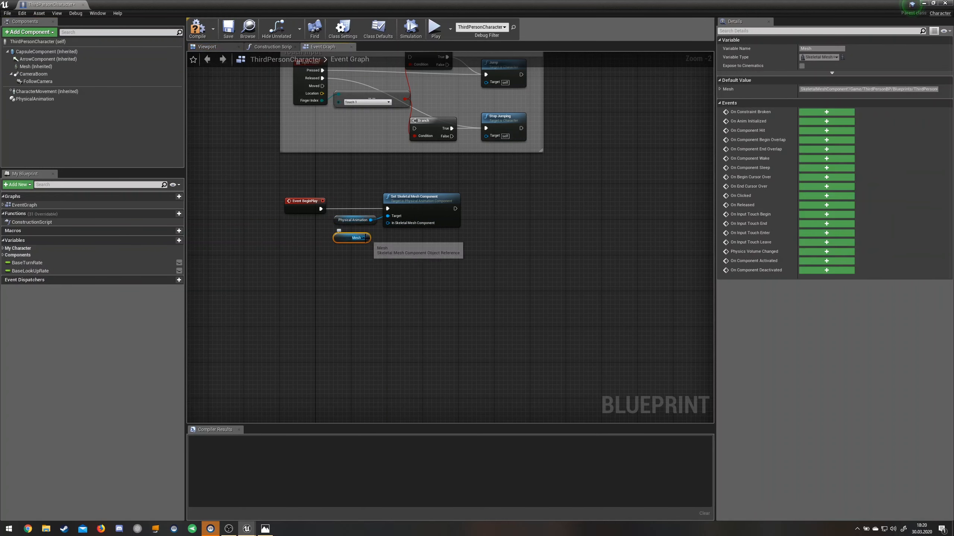
pyautogui.moveTo(475, 252)
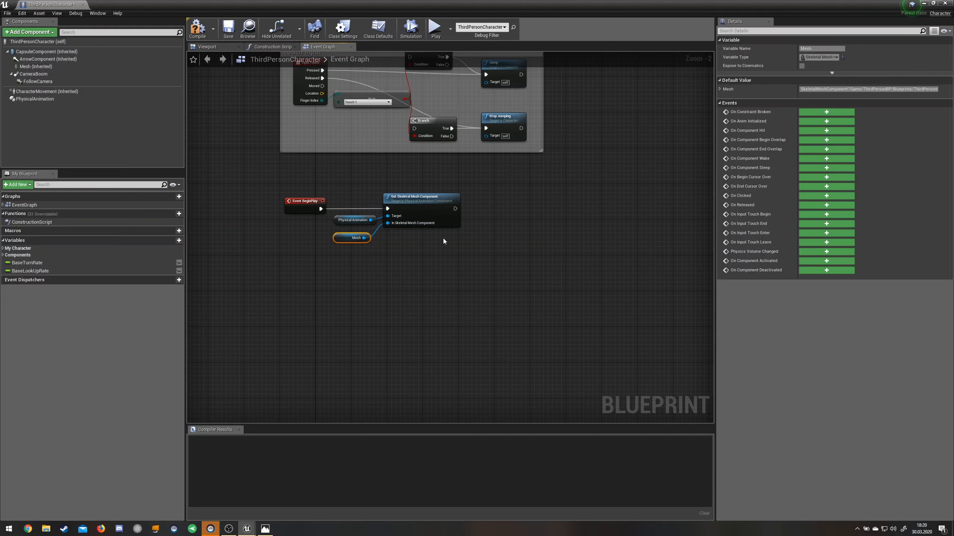
# Add Apply Physical Animation Settings Below after Set Skeletal Mesh Component, targeting PhysicalAnimation
pyautogui.moveTo(455, 207); pyautogui.dragTo(486, 209)
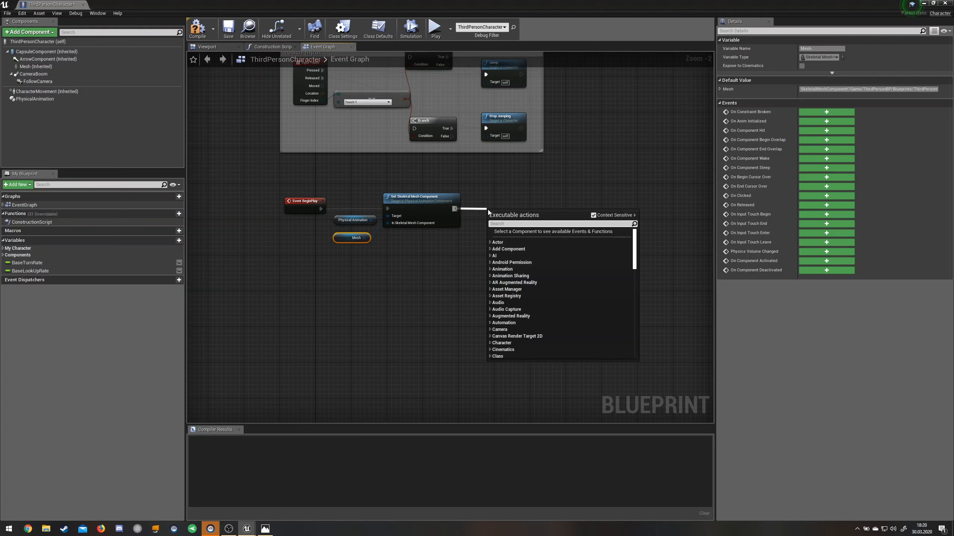
pyautogui.write('apply physical animation')
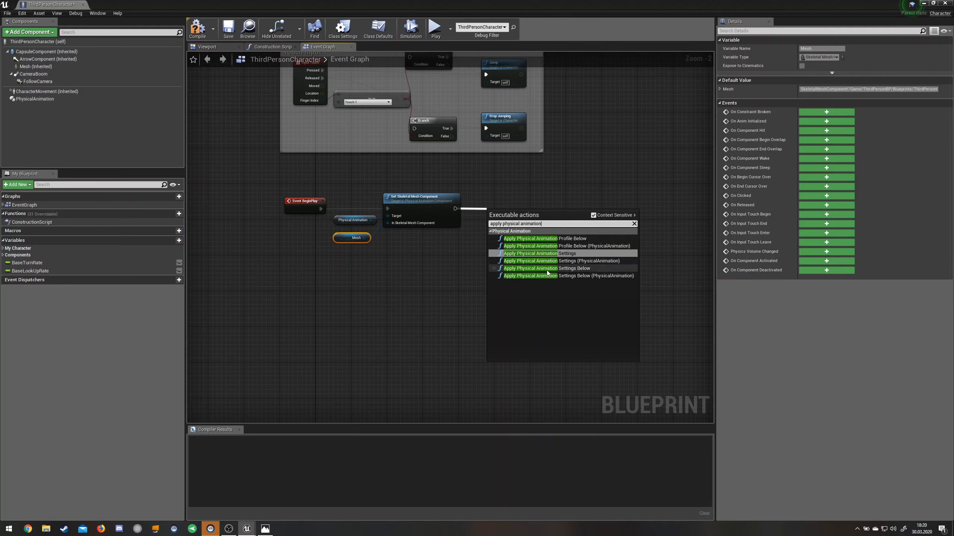
pyautogui.click(550, 268)
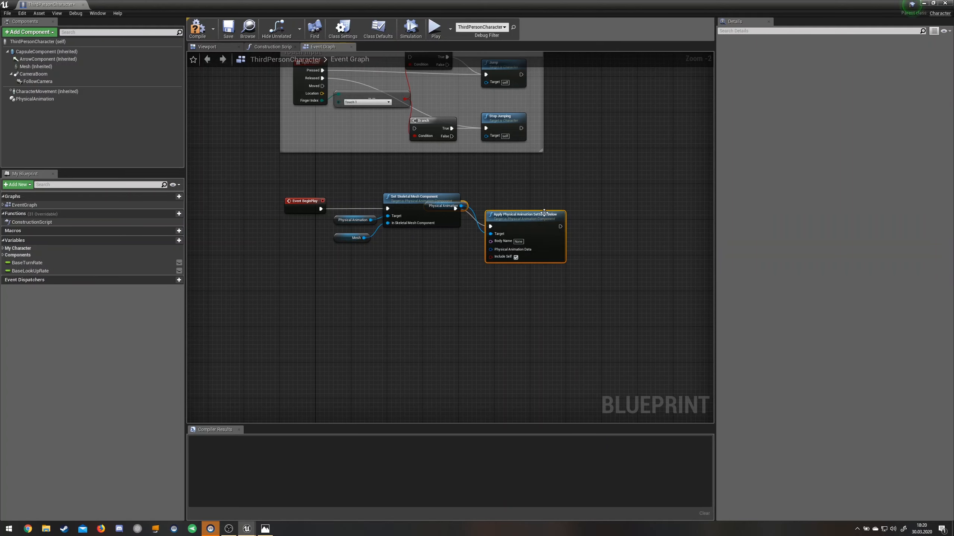
pyautogui.moveTo(524, 214); pyautogui.dragTo(534, 203)
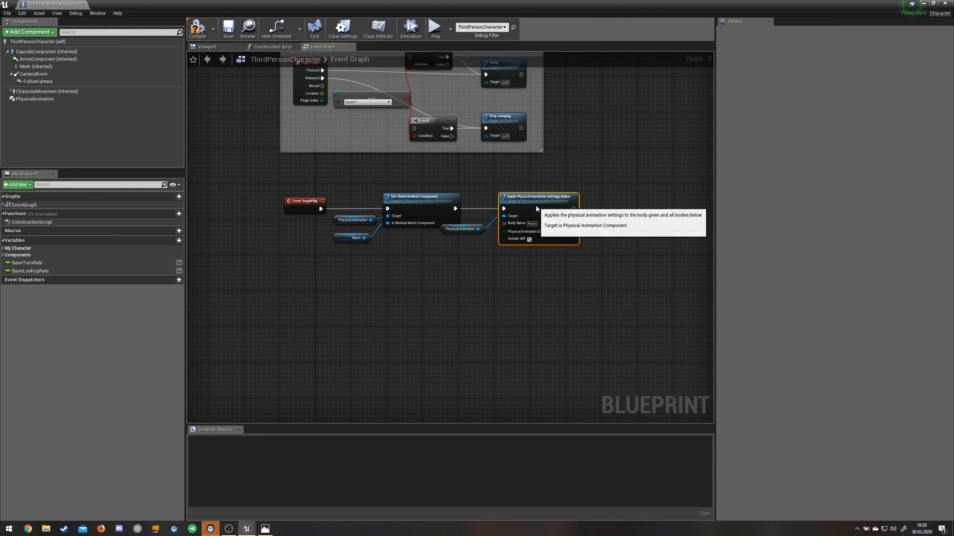
pyautogui.moveTo(564, 312)
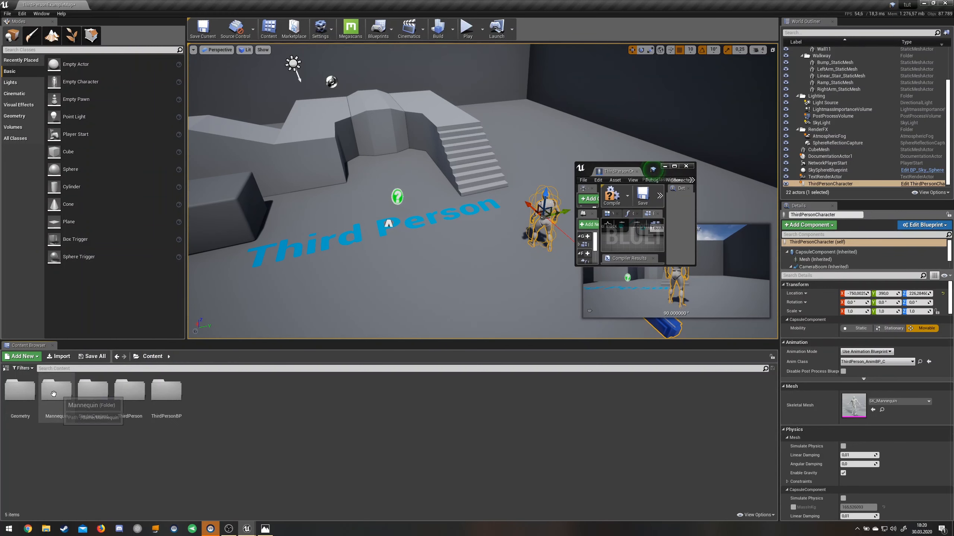
# Open SK_Mannequin_PhysicsAsset from the Mannequin folder and inspect the pelvis bone's details
pyautogui.doubleClick(56, 391)
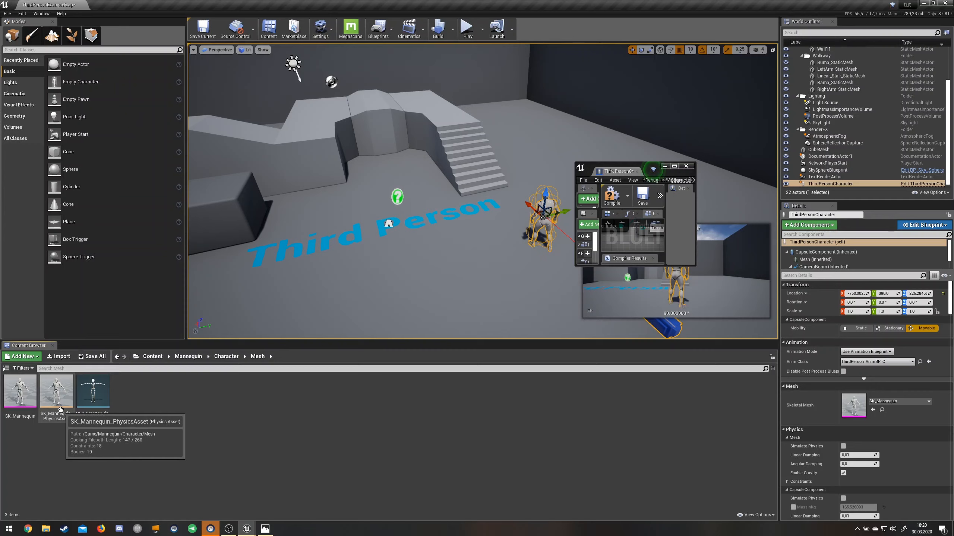
pyautogui.click(56, 391)
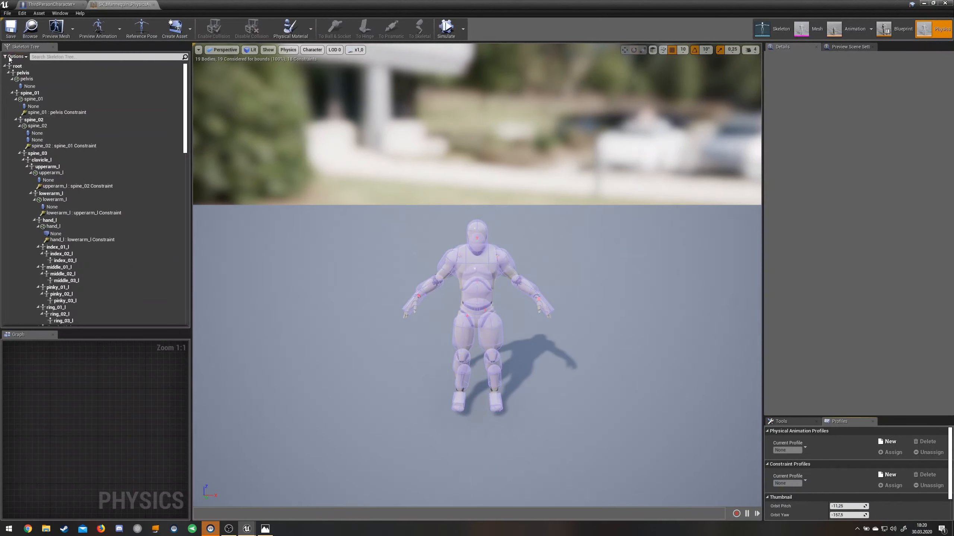
pyautogui.moveTo(15, 66)
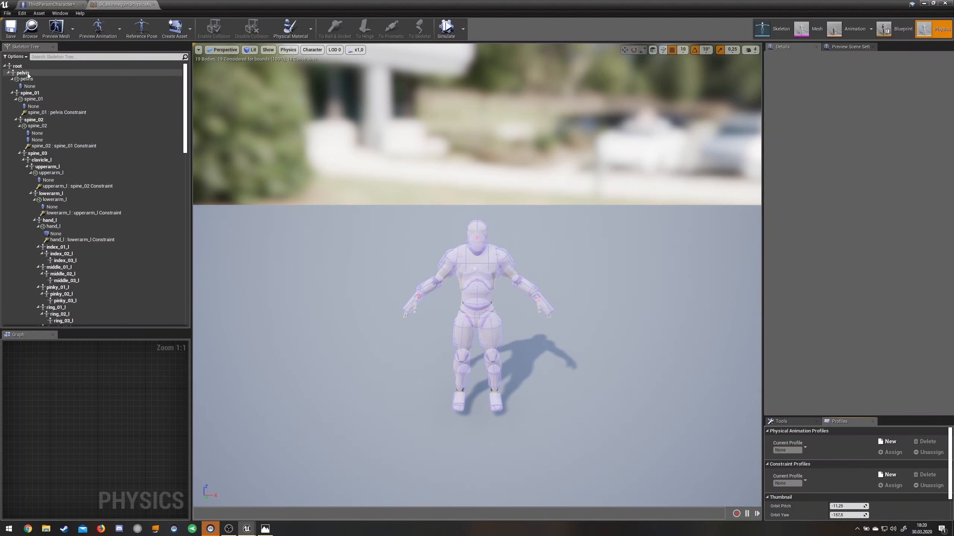
pyautogui.click(20, 73)
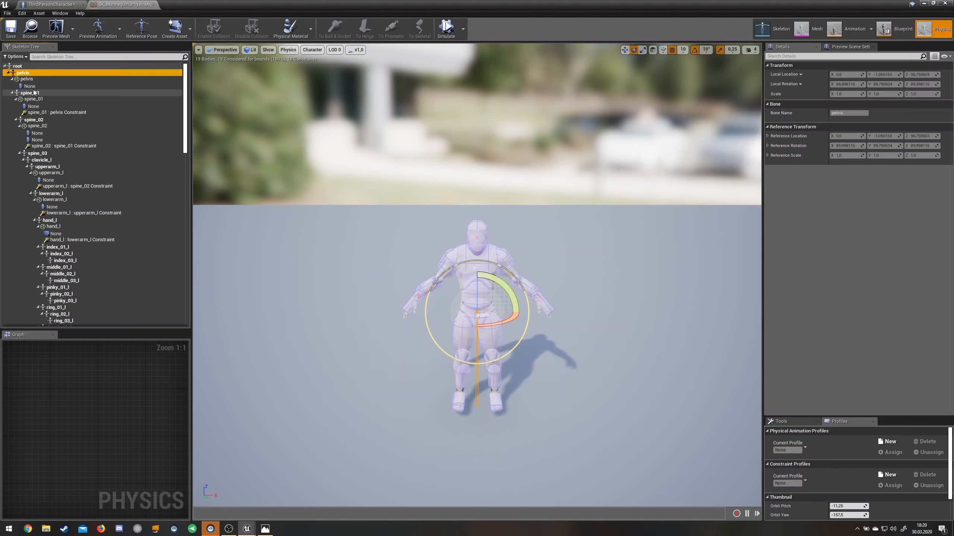
pyautogui.scroll(-3)
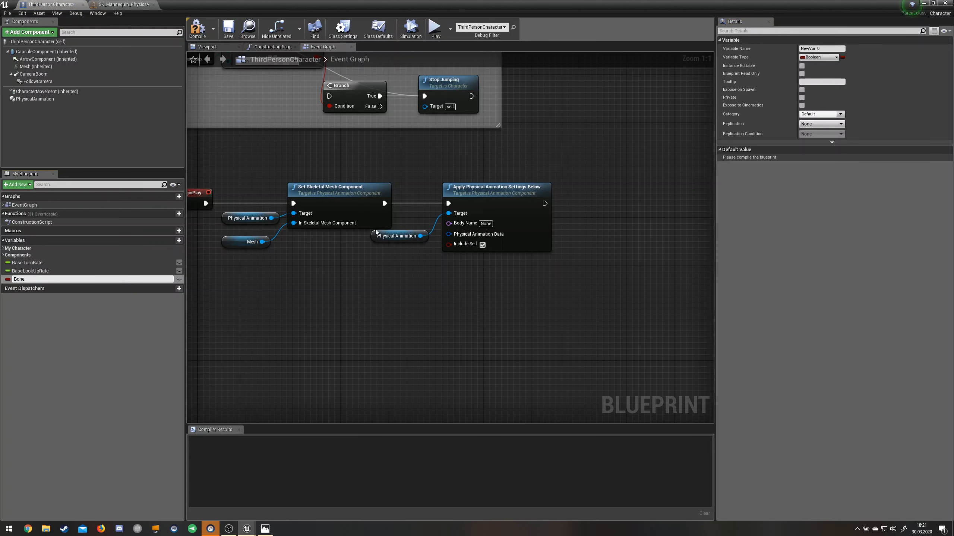
# Make Bone a Name variable, compile the blueprint, and set its default to pelvis
pyautogui.click(837, 57)
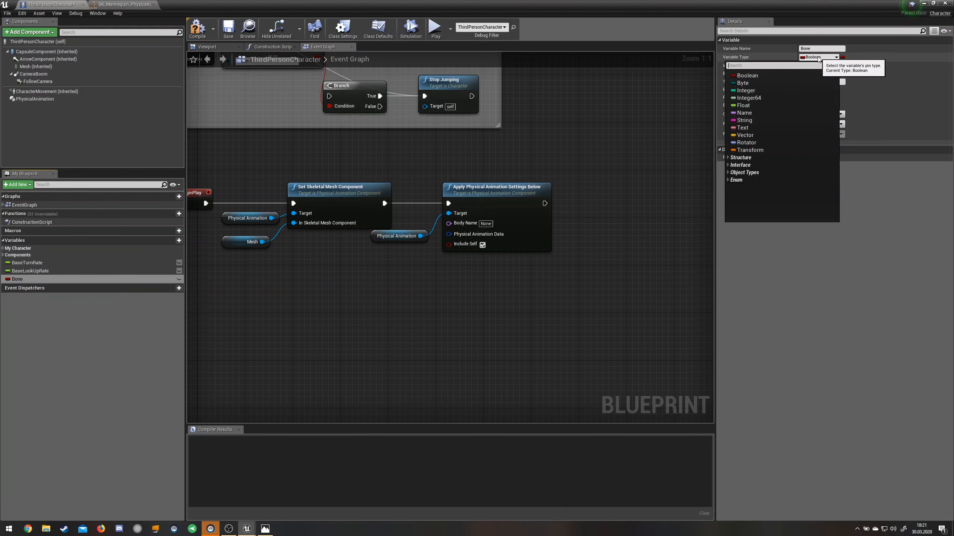
pyautogui.click(744, 112)
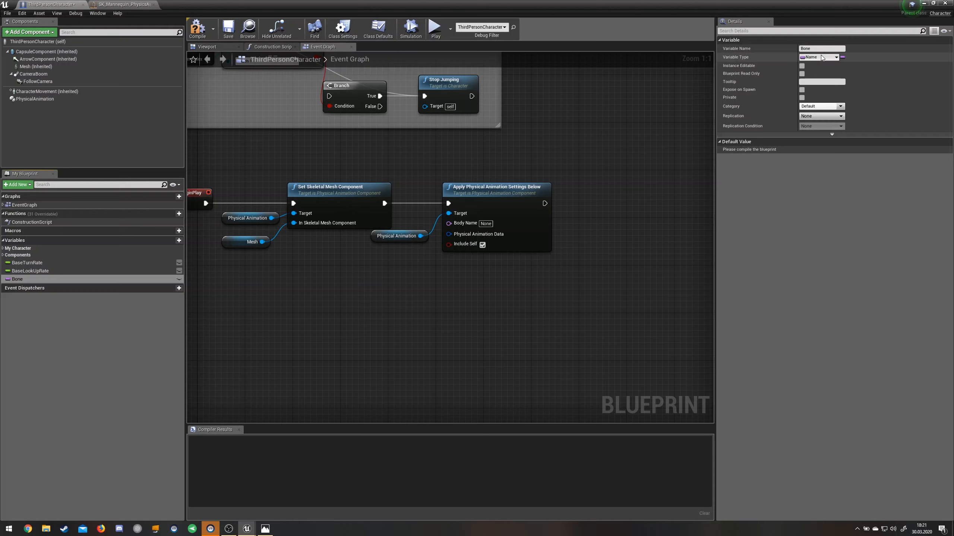
pyautogui.click(821, 49)
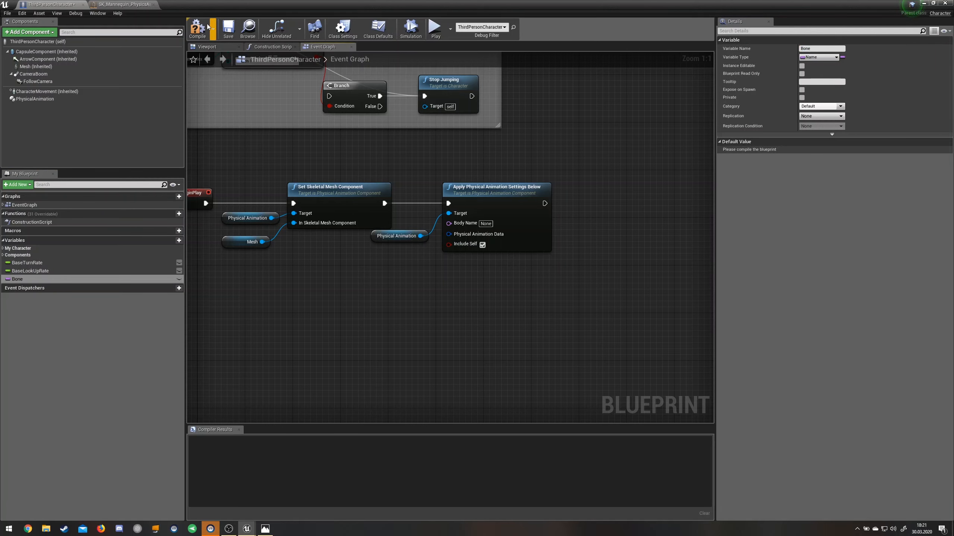
pyautogui.click(197, 28)
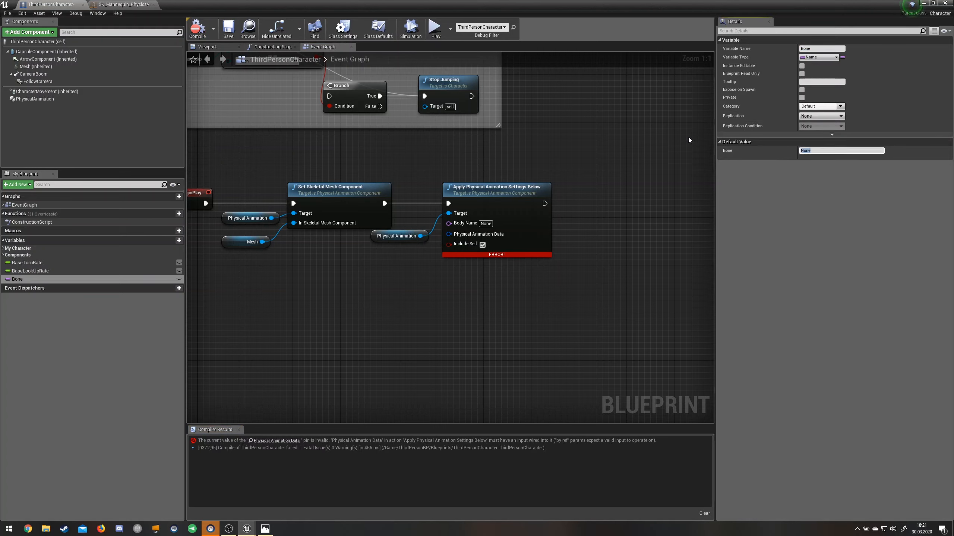
pyautogui.moveTo(916, 182)
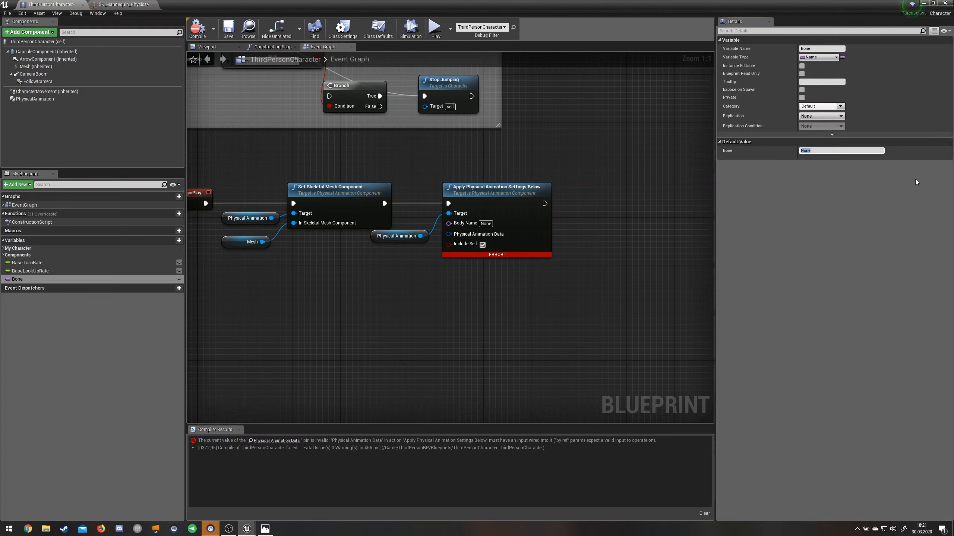
pyautogui.write('pelvis')
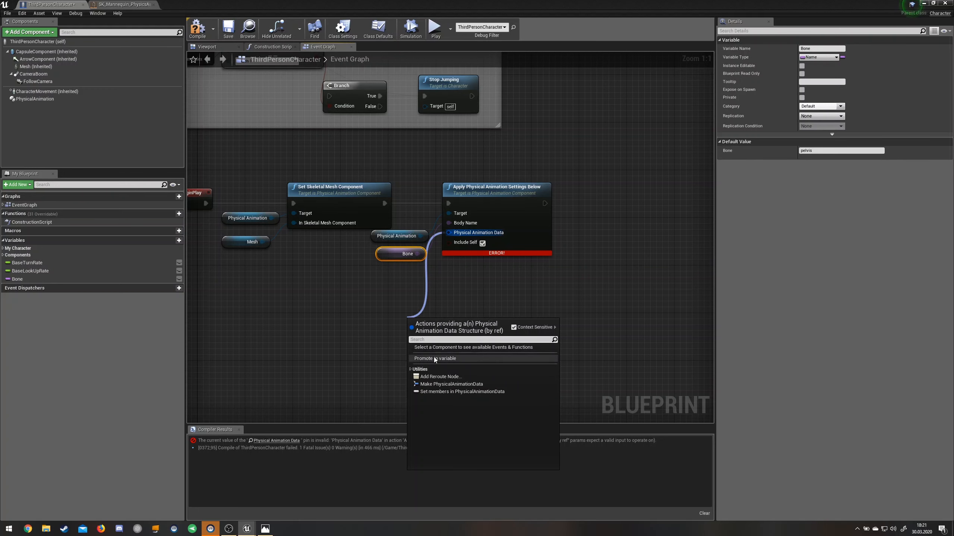
pyautogui.moveTo(449, 384)
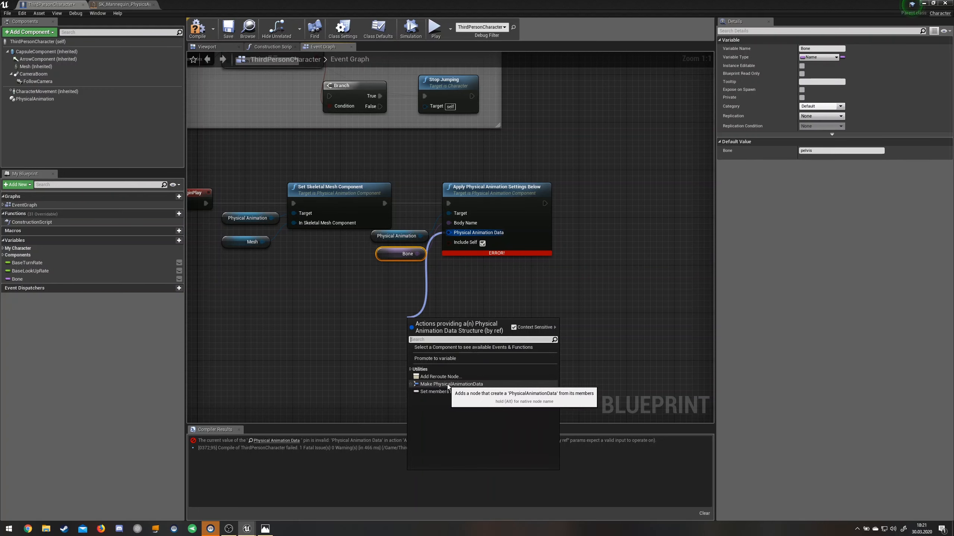
# Add a Make PhysicalAnimationData node and expand all its strength and force settings
pyautogui.click(452, 384)
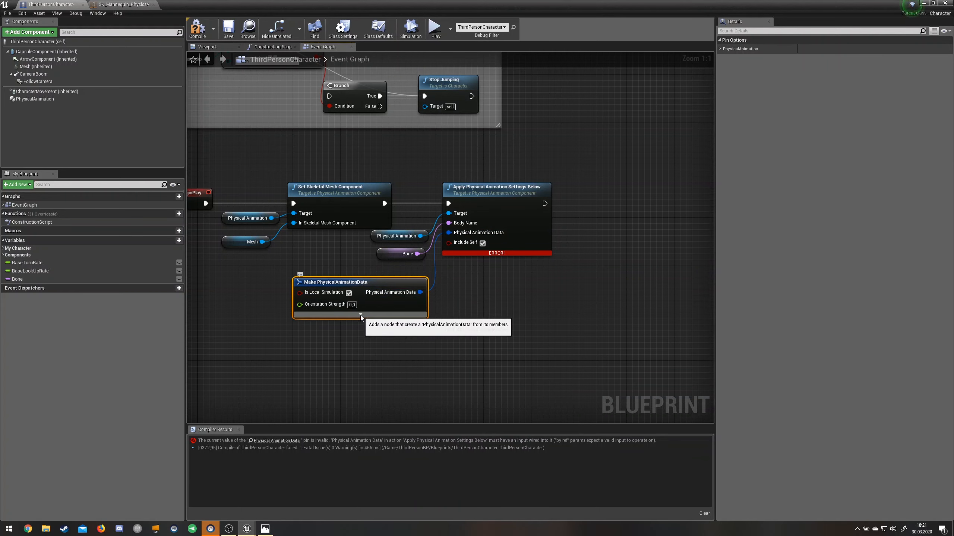
pyautogui.click(360, 315)
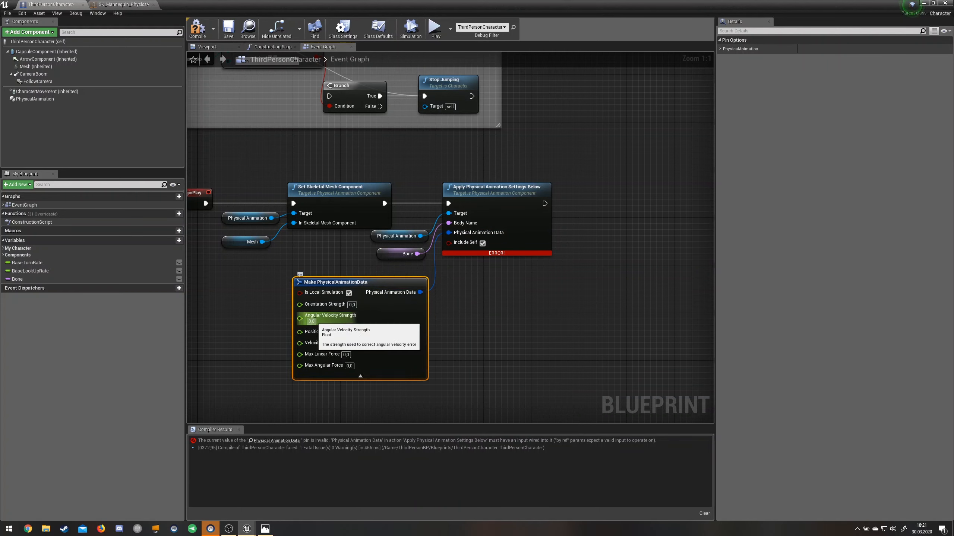
pyautogui.moveTo(373, 305)
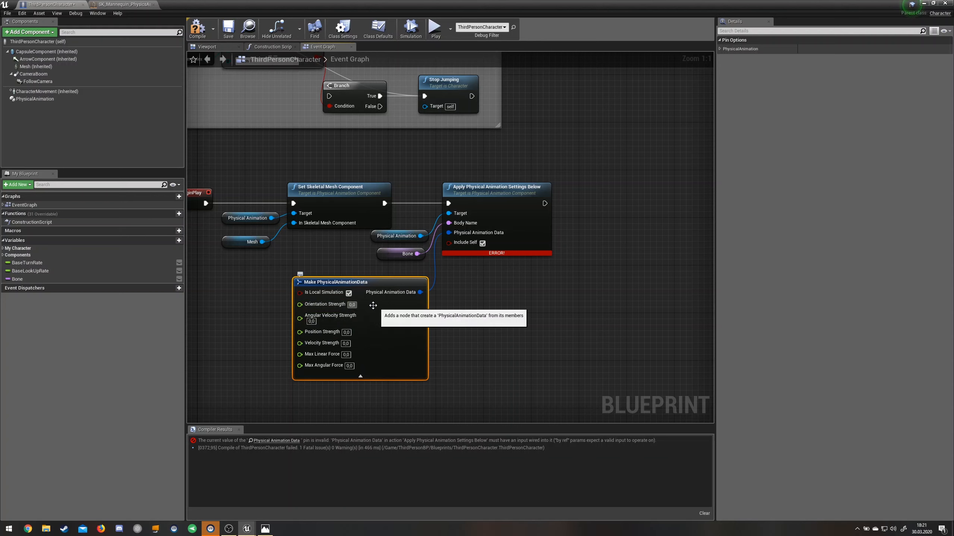
pyautogui.moveTo(293, 282)
pyautogui.write('set all bodies')
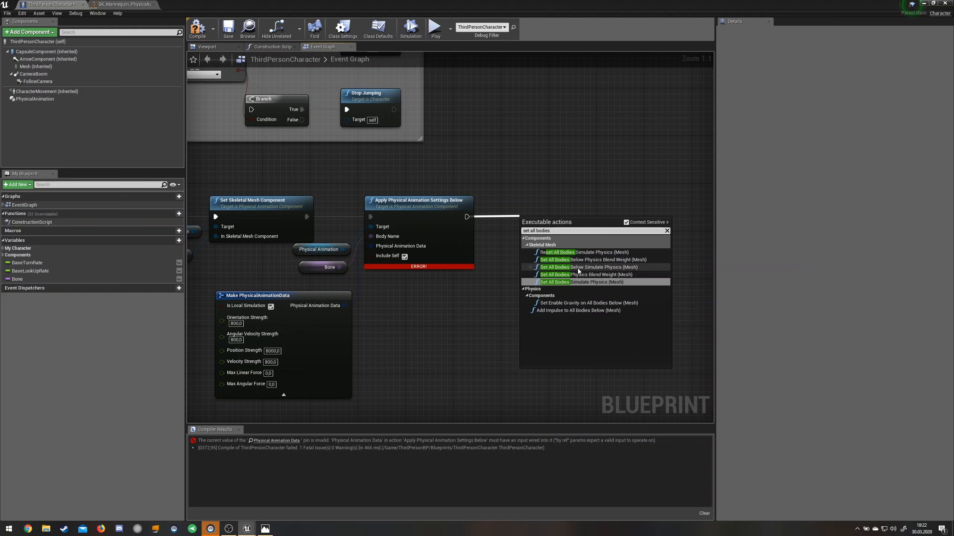
pyautogui.moveTo(583, 267)
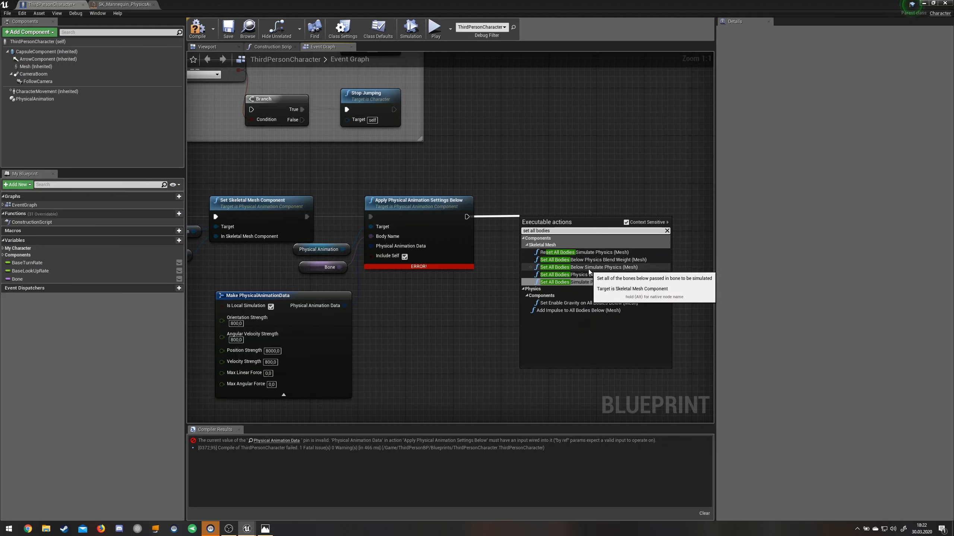
# Add Set All Bodies Below Simulate Physics fed by Mesh and Bone, then recompile
pyautogui.click(575, 267)
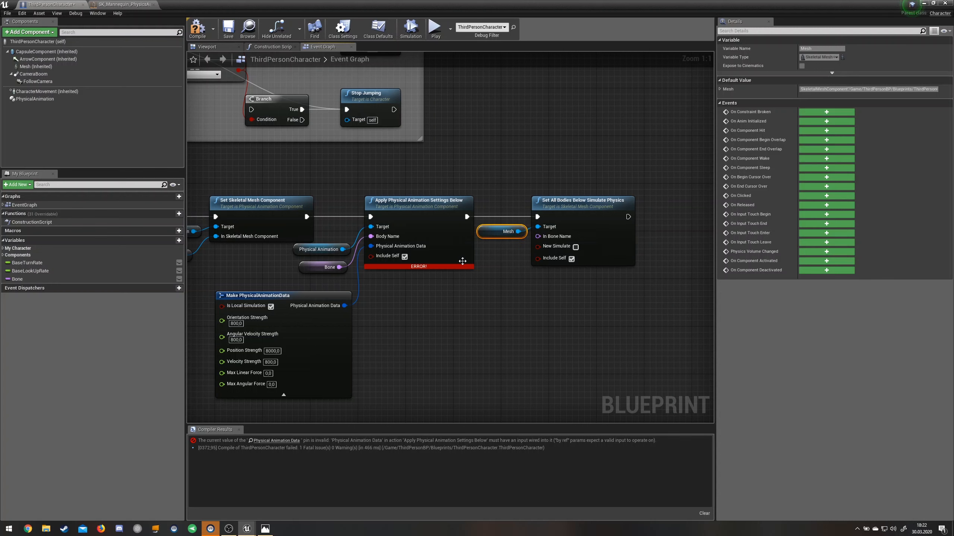
pyautogui.moveTo(543, 238)
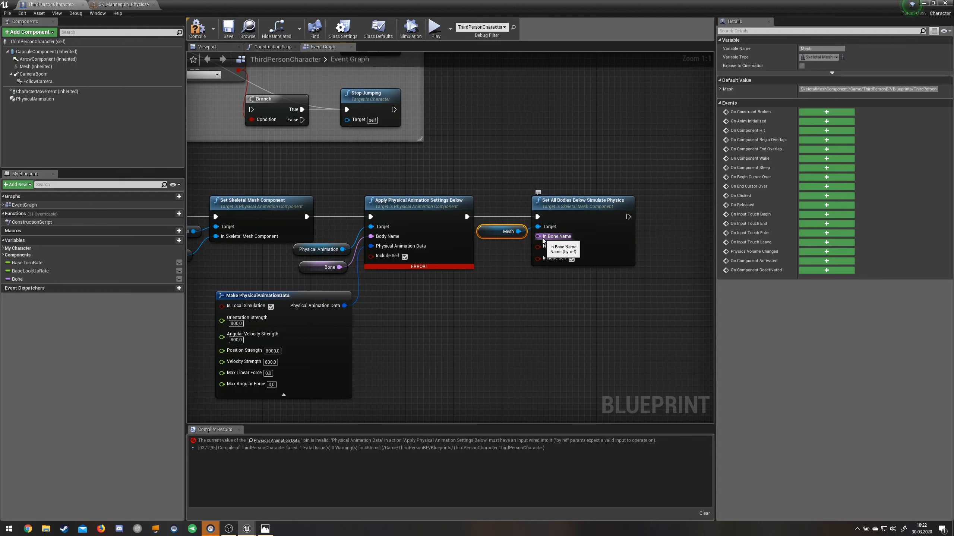
pyautogui.moveTo(390, 282)
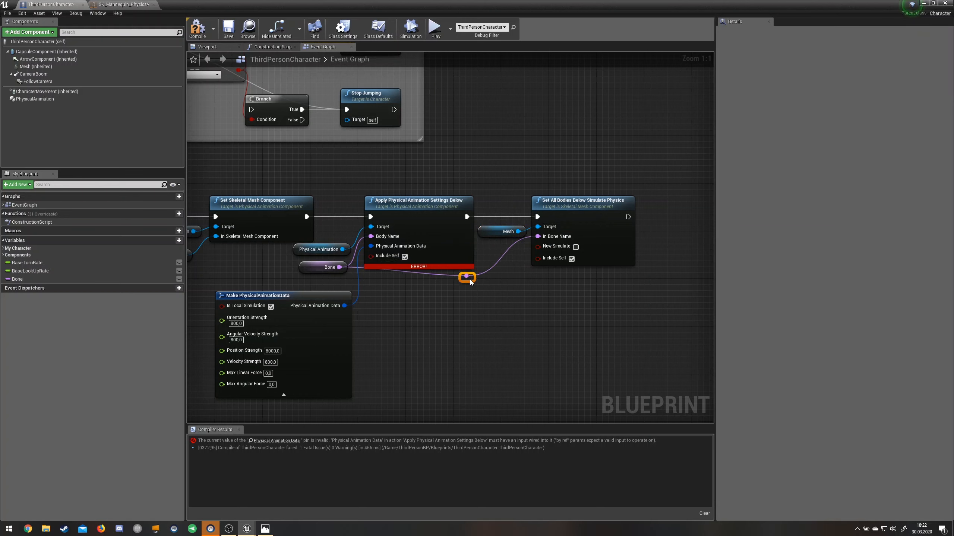
pyautogui.click(322, 268)
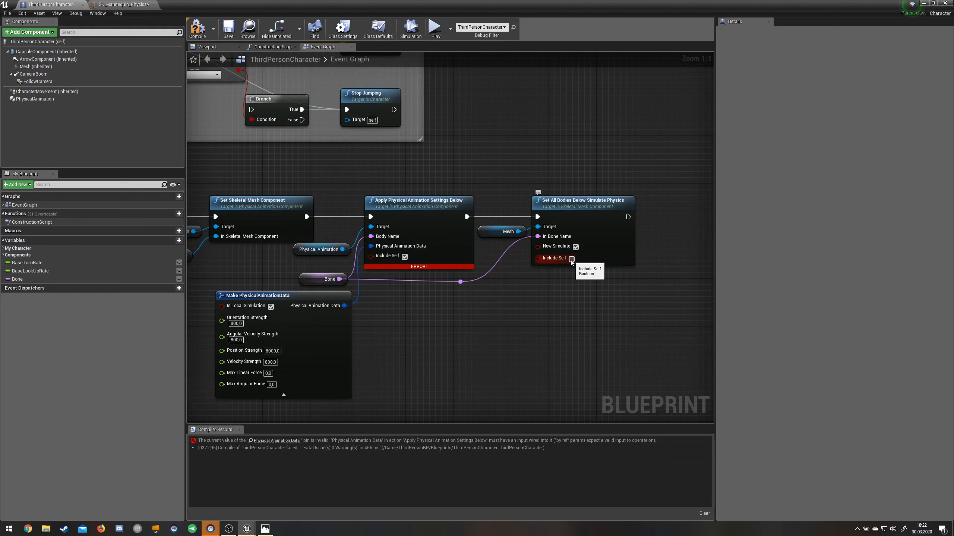
pyautogui.scroll(-3)
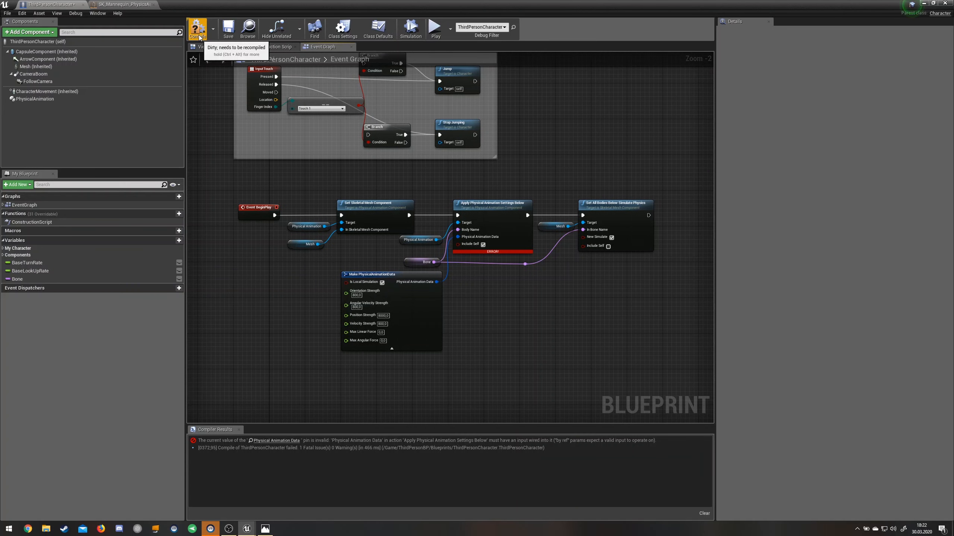
pyautogui.click(197, 28)
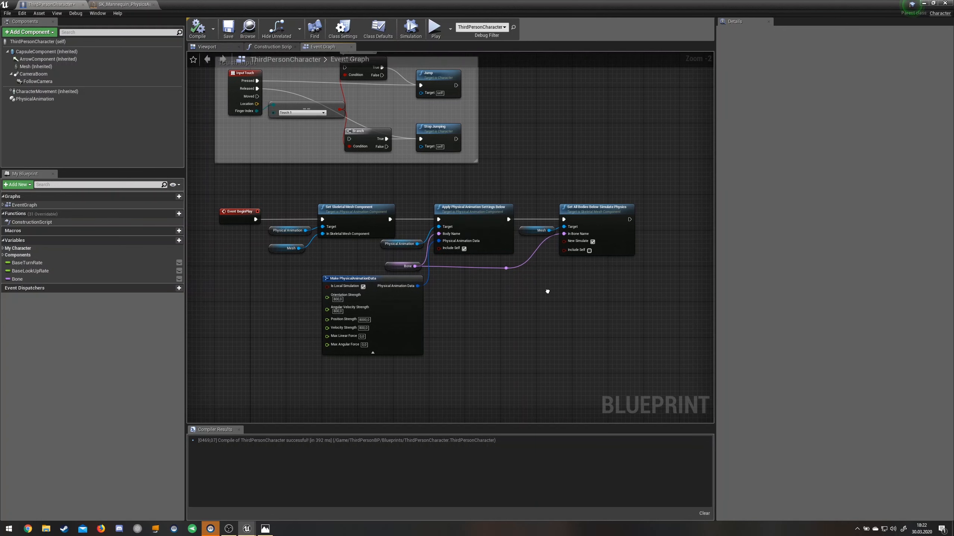
pyautogui.moveTo(510, 180)
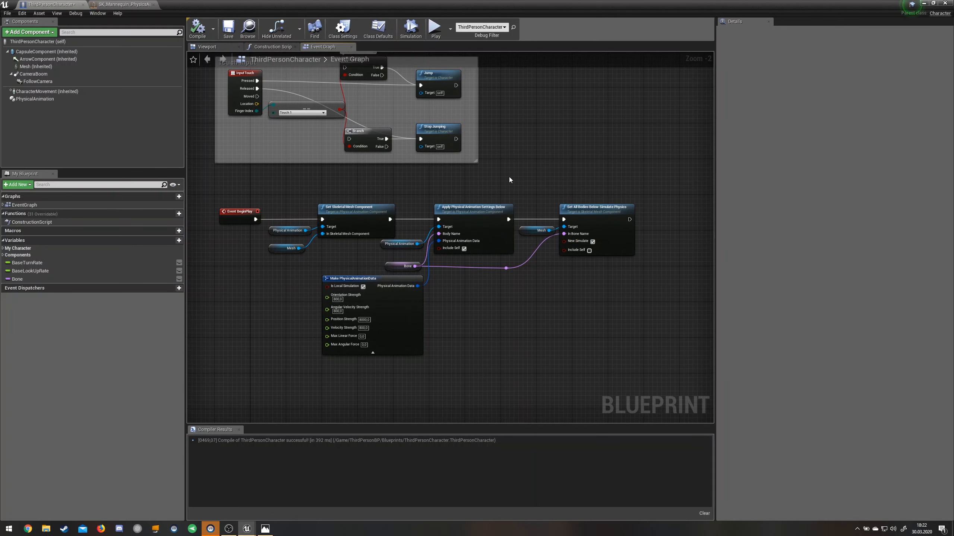
pyautogui.moveTo(34, 53)
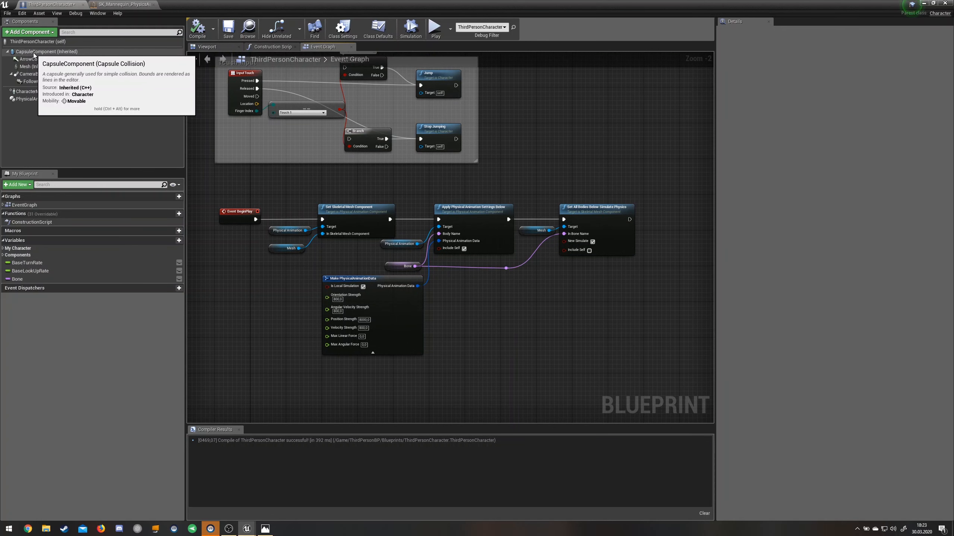
# Set the CapsuleComponent's collision preset to IgnoreOnlyPawn
pyautogui.click(36, 51)
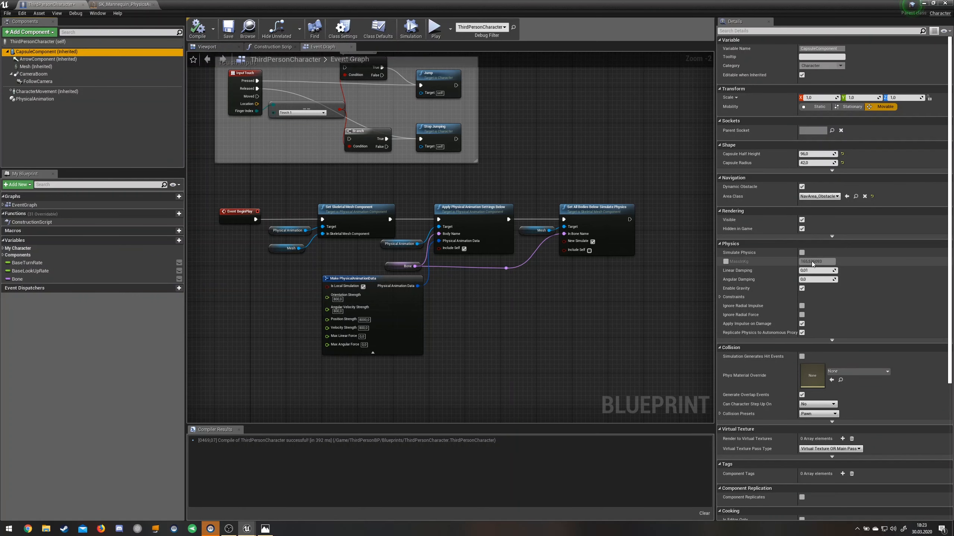
pyautogui.scroll(-3)
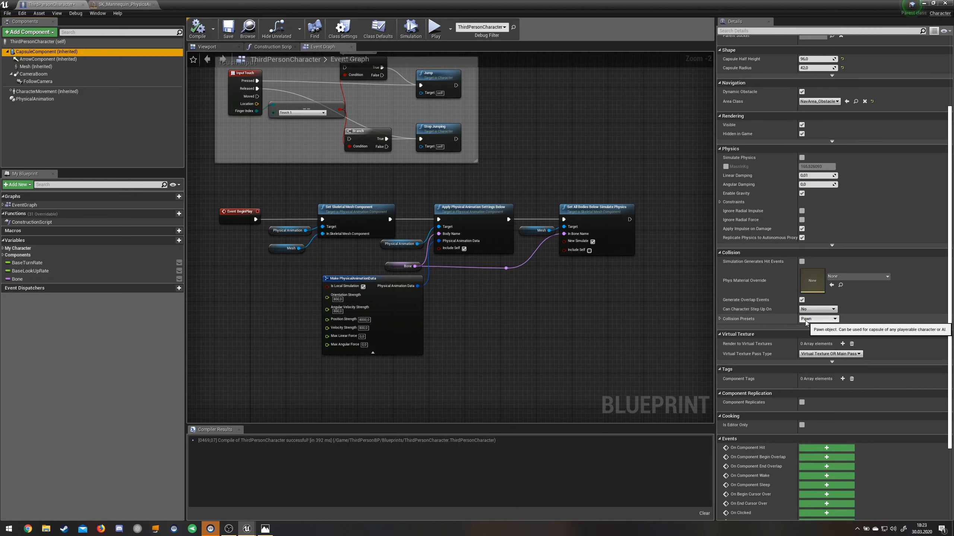
pyautogui.click(818, 319)
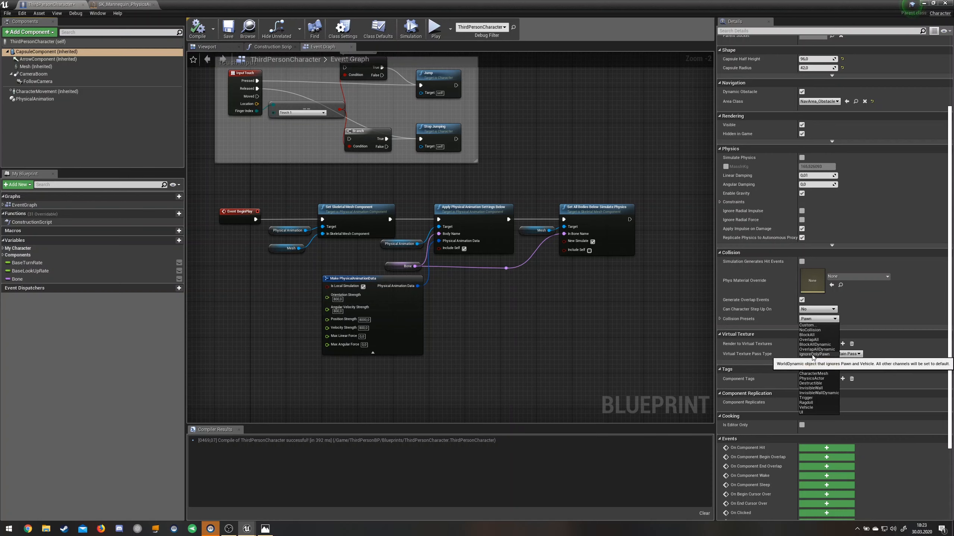
pyautogui.click(814, 355)
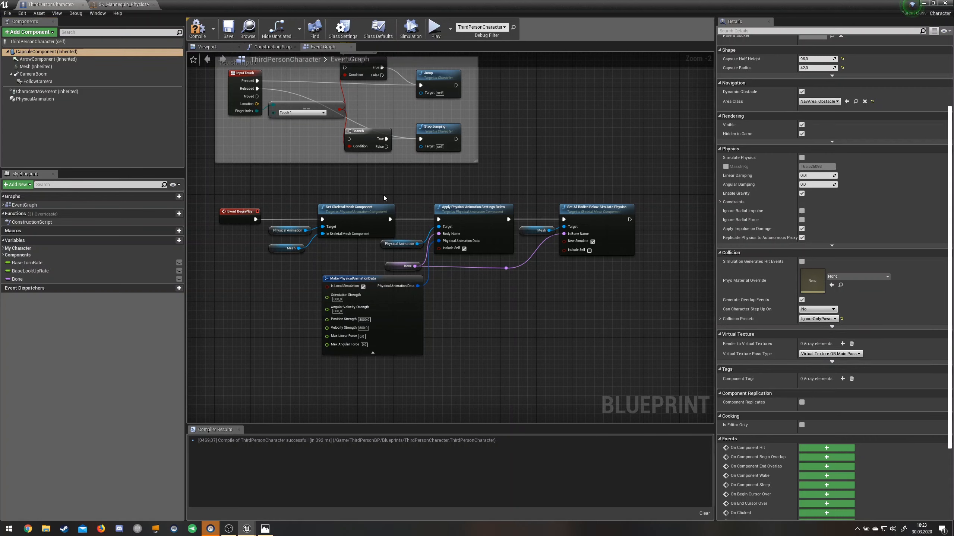
# Select the Mesh component and check its collision preset
pyautogui.click(36, 67)
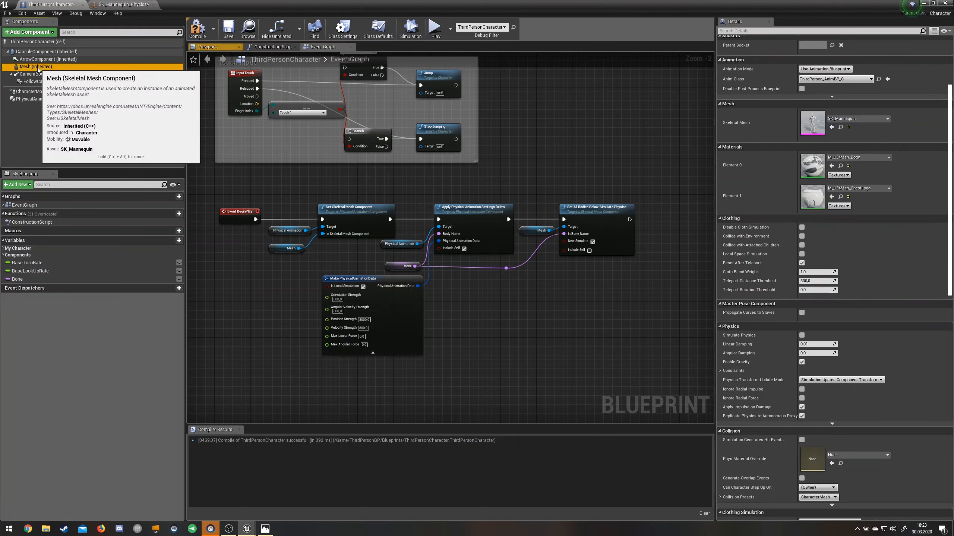
pyautogui.scroll(-3)
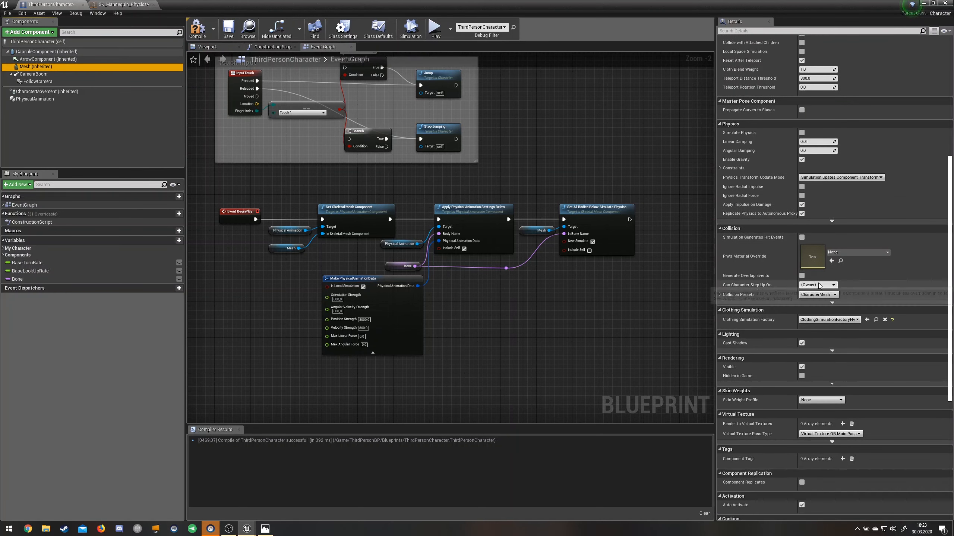
pyautogui.moveTo(819, 285)
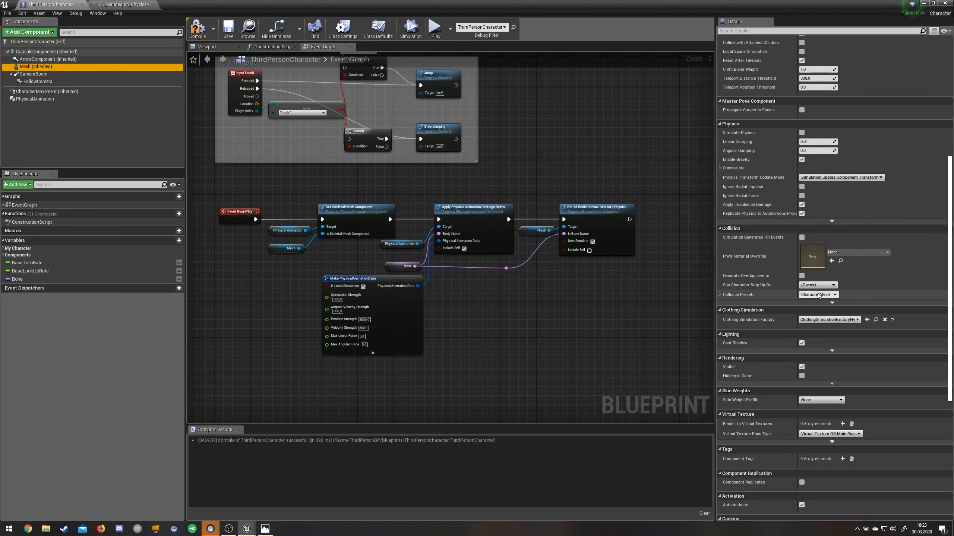
pyautogui.click(819, 295)
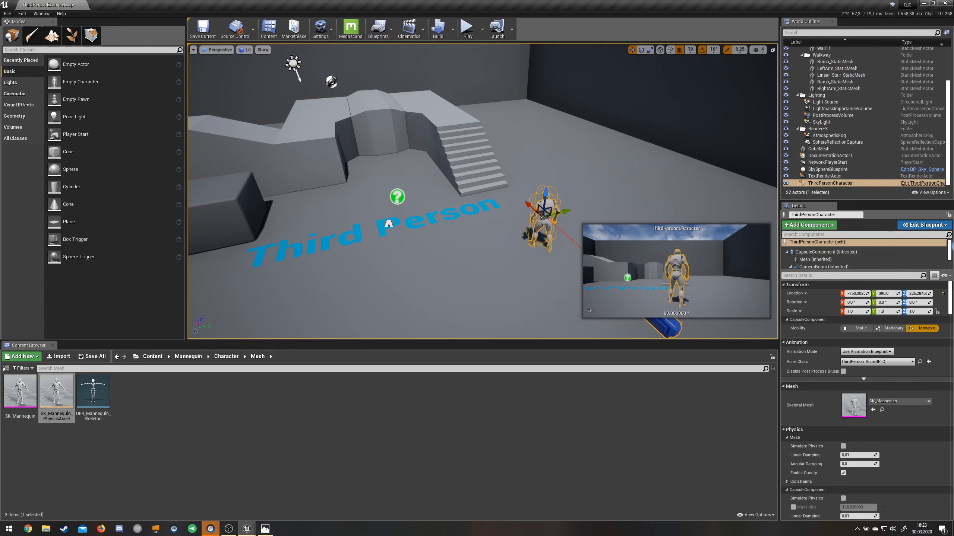
pyautogui.moveTo(468, 26)
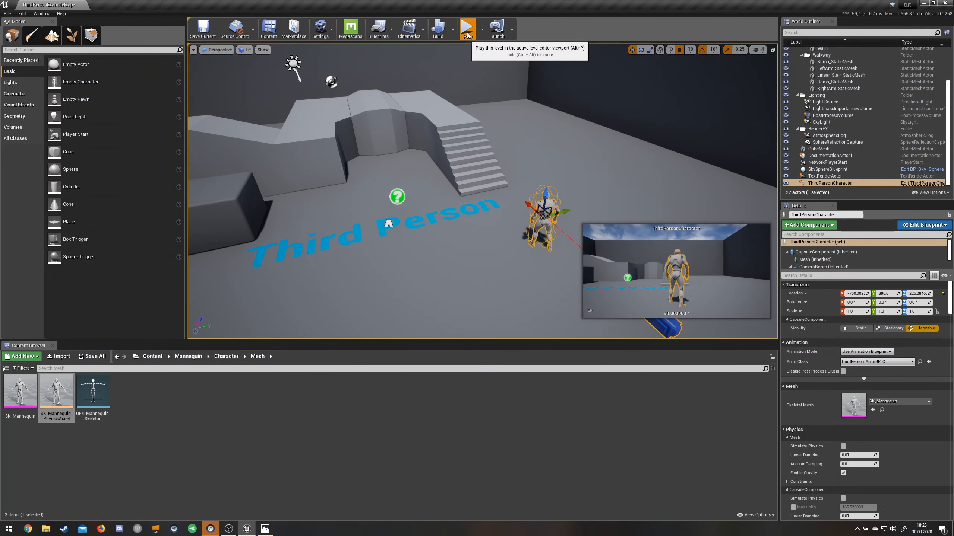
# Play-test the level to try the physically animated character
pyautogui.click(467, 27)
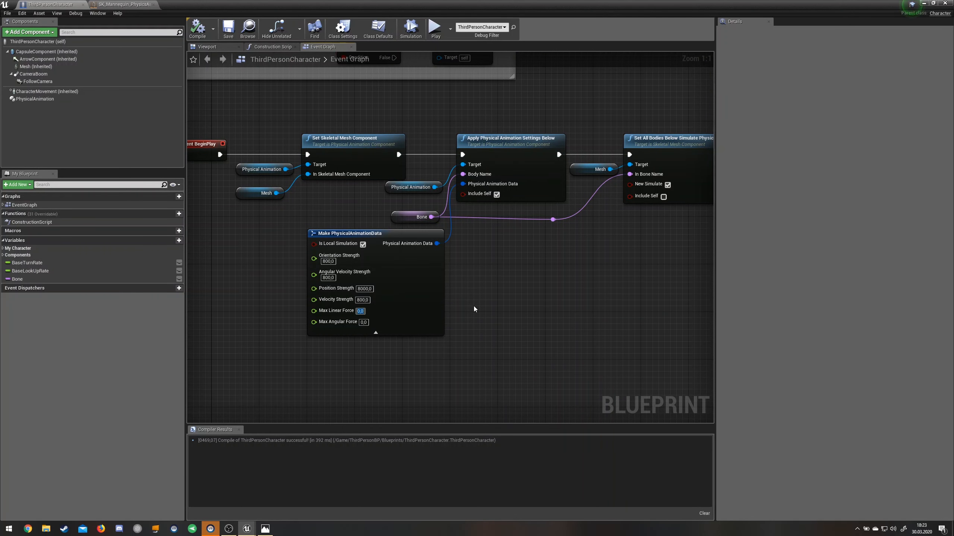
# Set the Make PhysicalAnimationData max forces to 10000 and play-test the level again
pyautogui.write('10000')
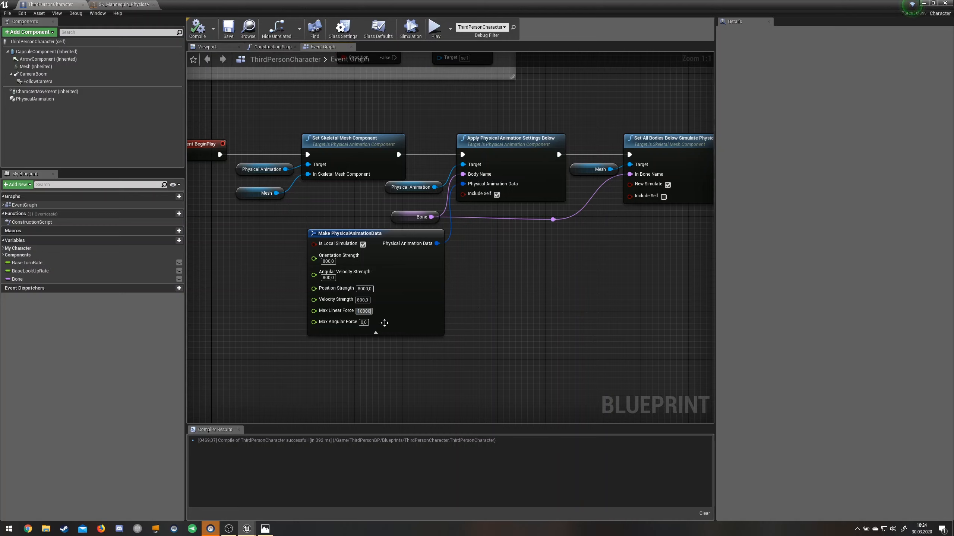
pyautogui.click(363, 323)
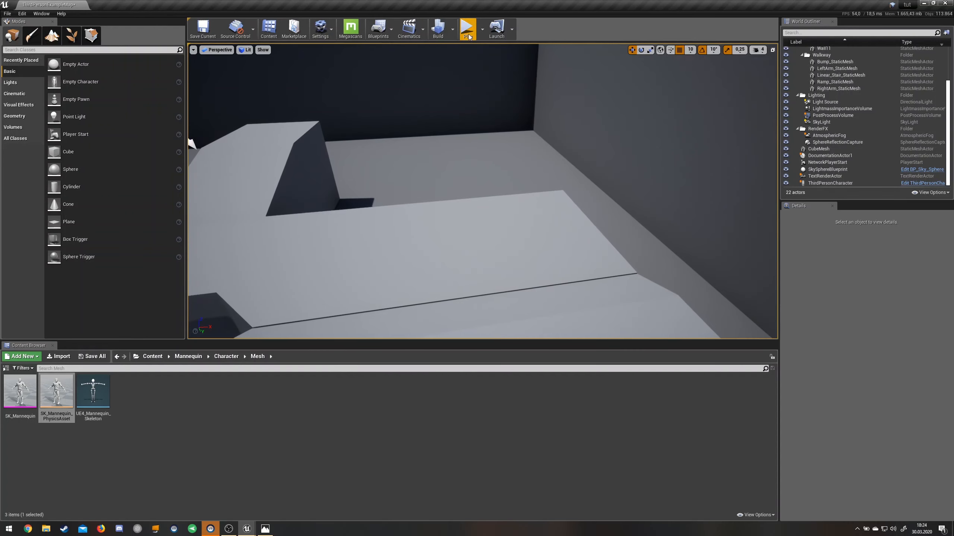
pyautogui.click(467, 26)
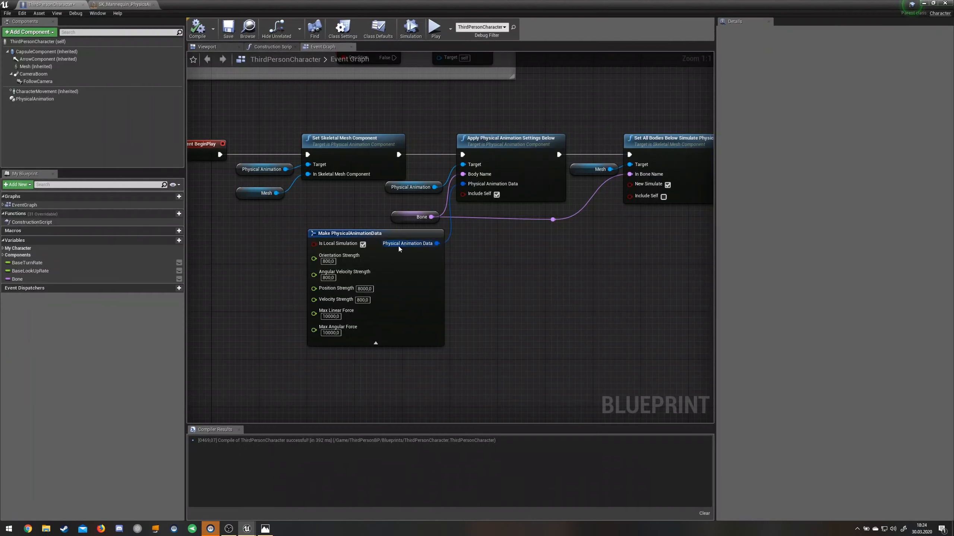
pyautogui.moveTo(343, 320)
pyautogui.write('1000')
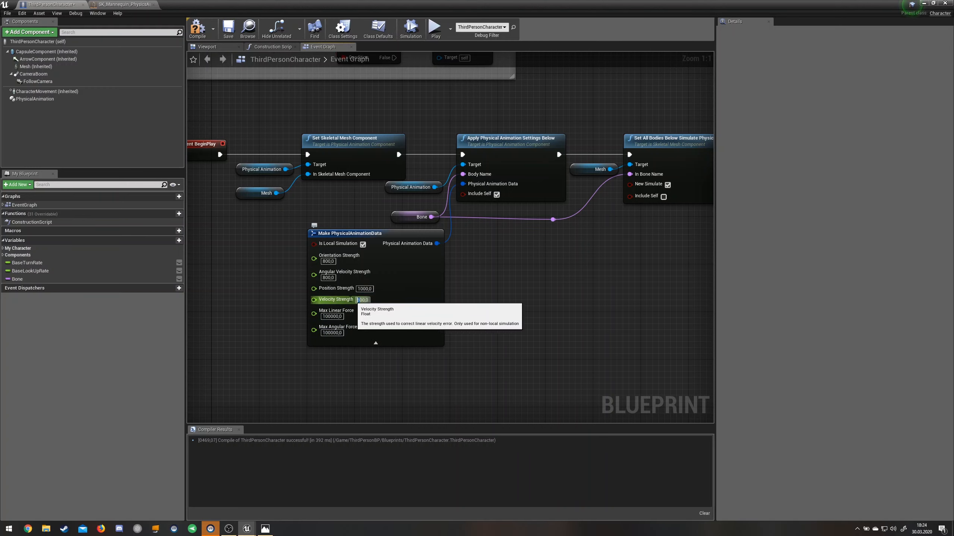
pyautogui.moveTo(344, 288)
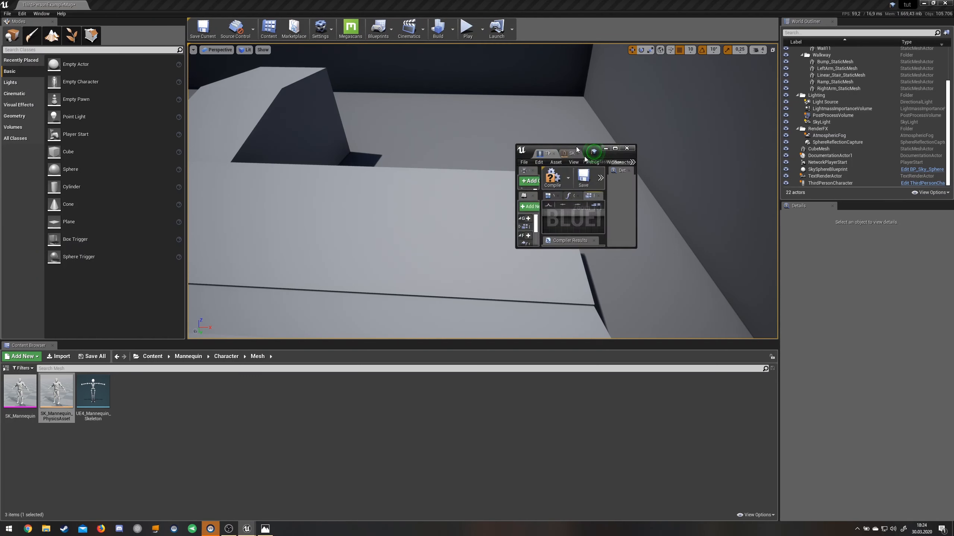
# Play-test the level twice, running the mannequin up the stairs to check the floppy-legged ragdoll
pyautogui.click(626, 148)
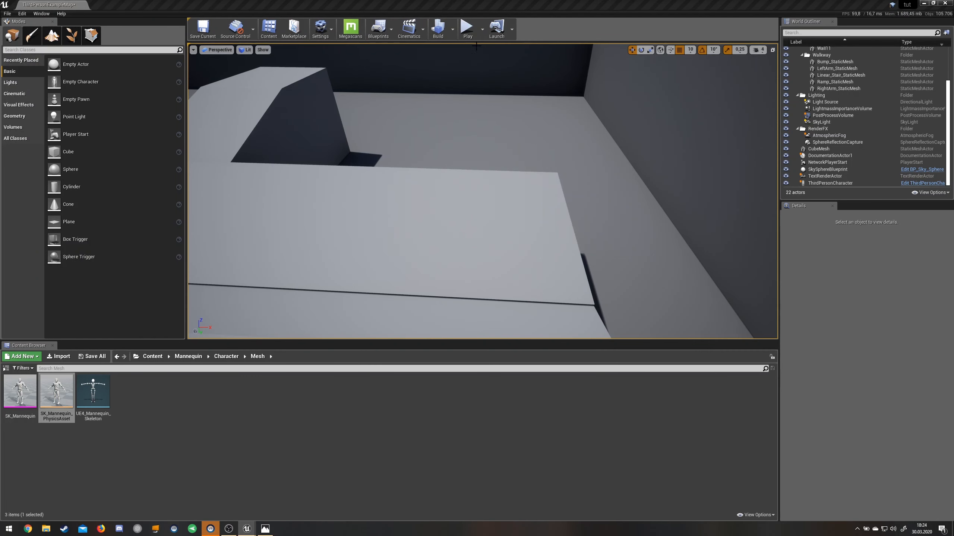
pyautogui.click(468, 26)
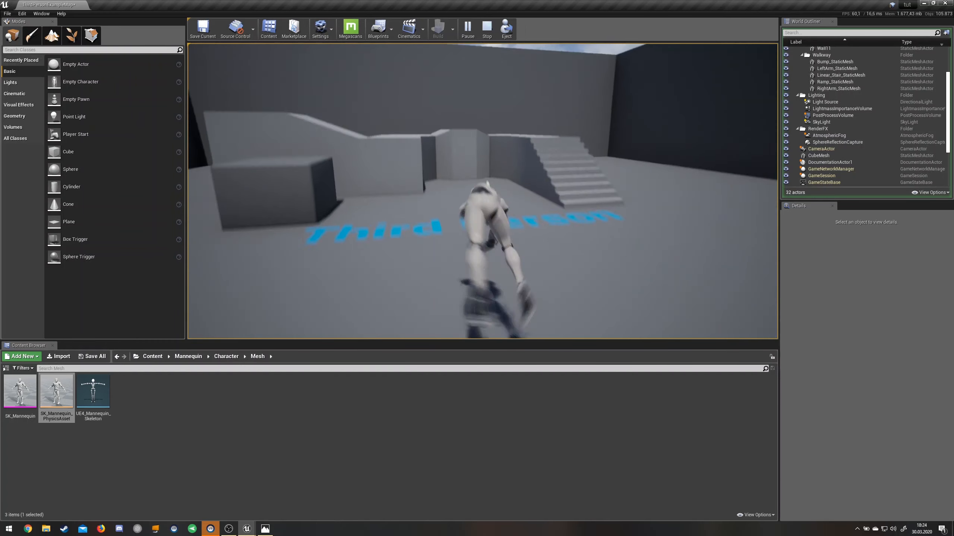
pyautogui.click(487, 26)
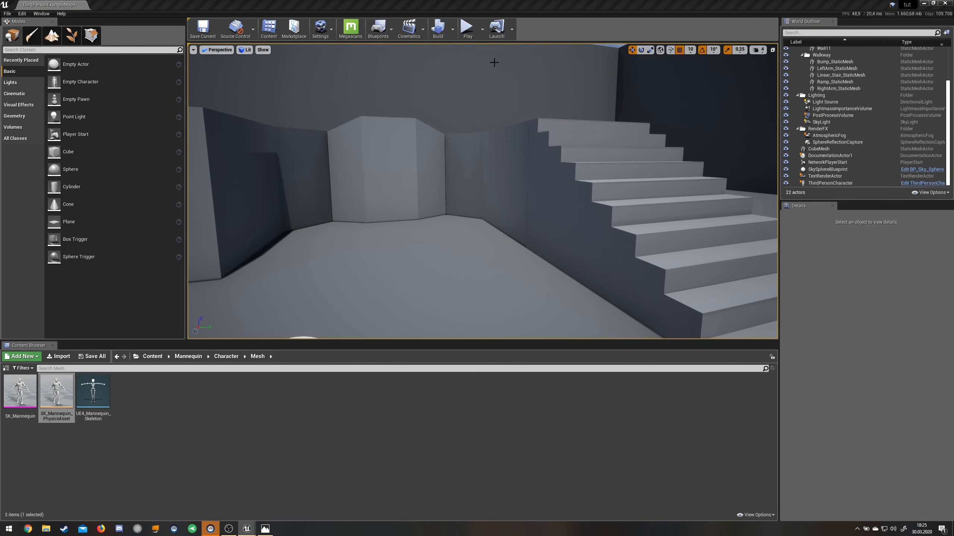
pyautogui.click(467, 27)
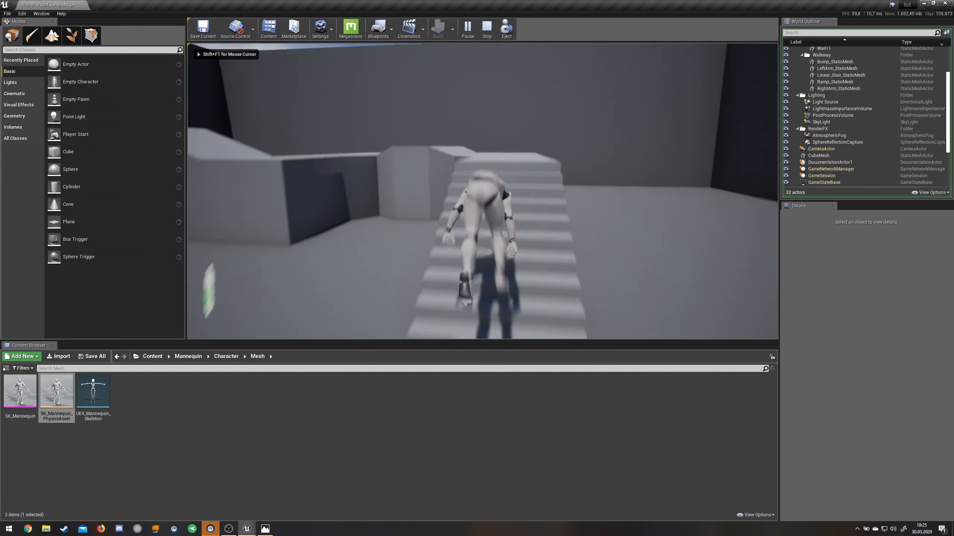